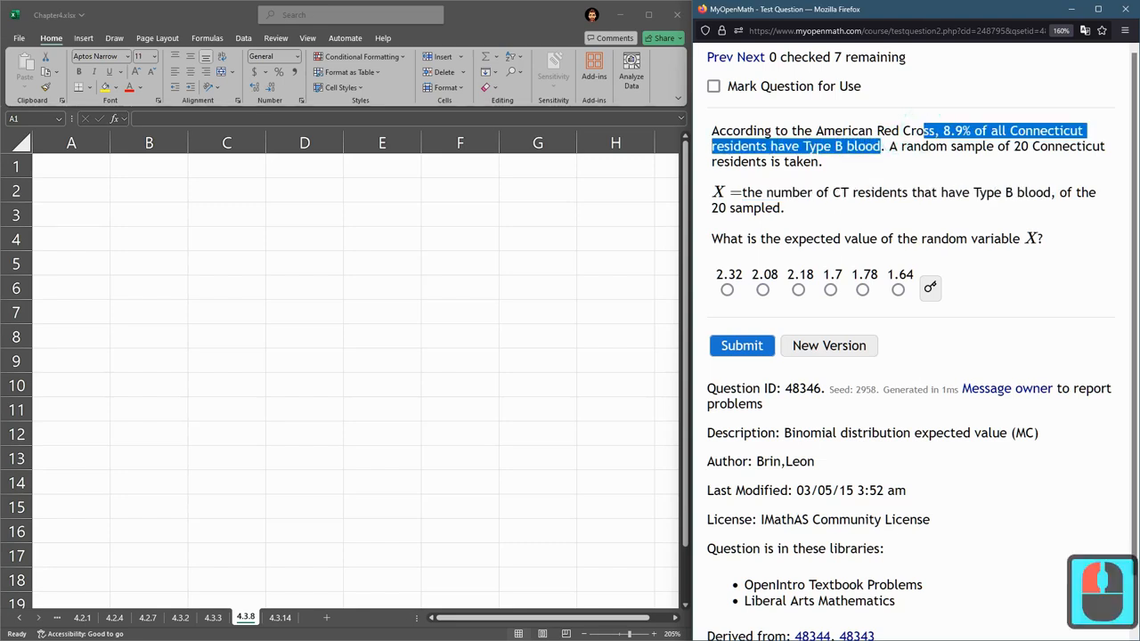
# Label A1 'p=' and enter the blood-type probability 0.089 in B1.
pyautogui.write('p=')
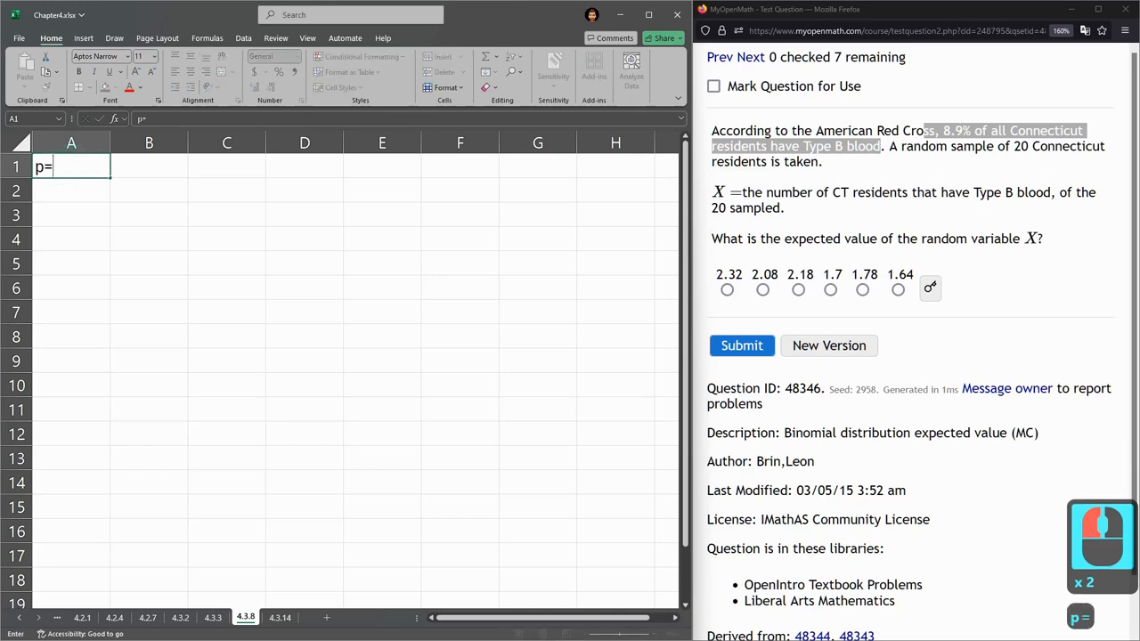
pyautogui.click(149, 167)
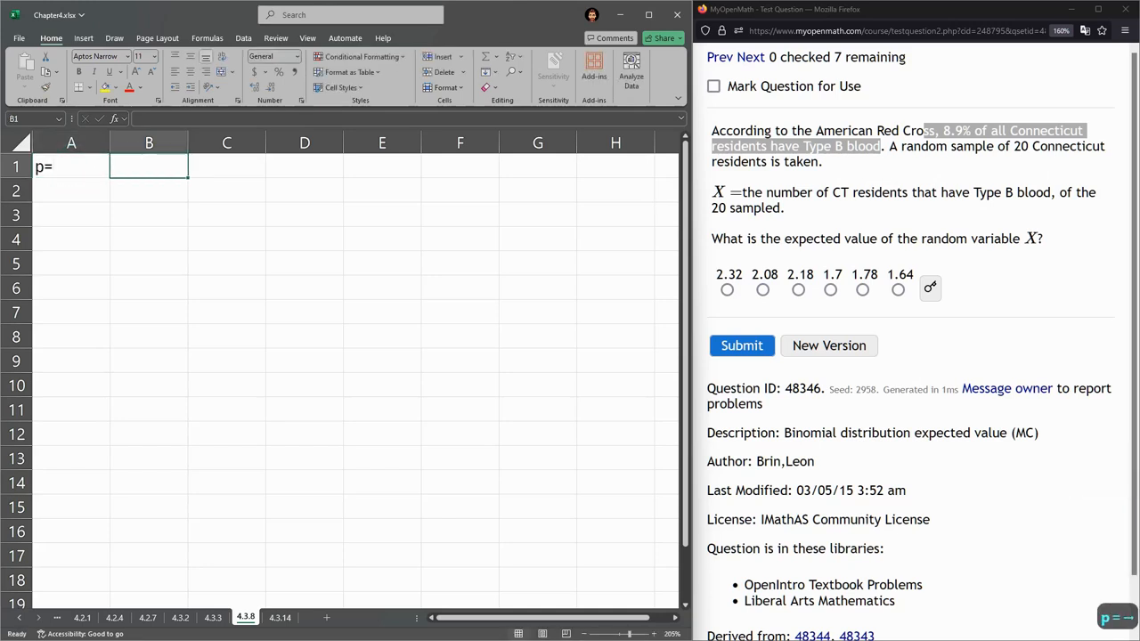
pyautogui.write('0.')
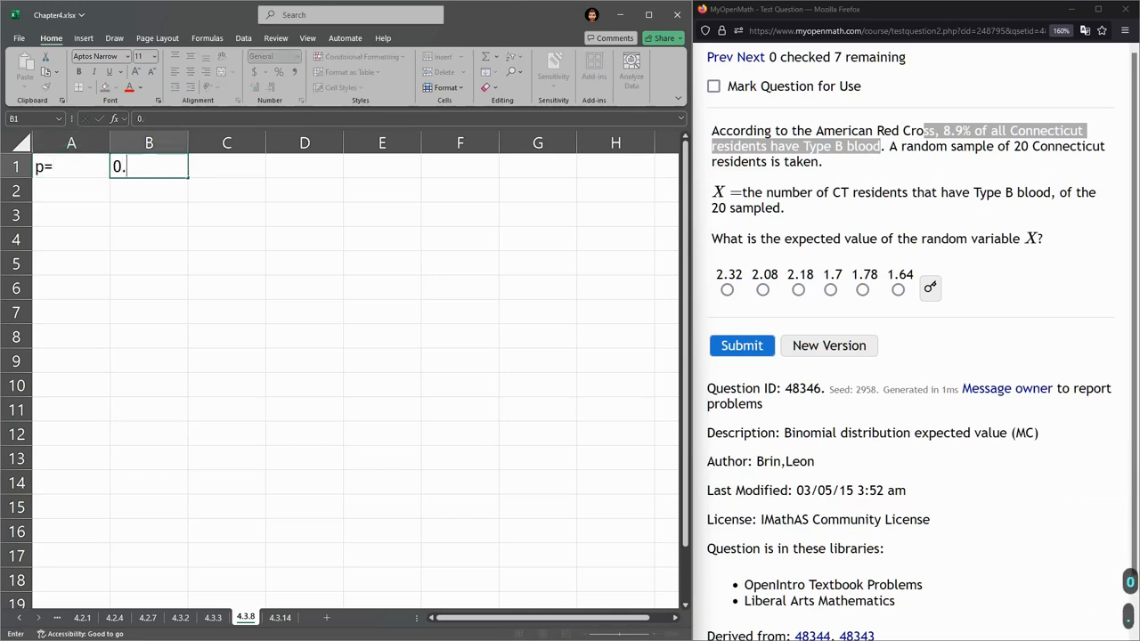
pyautogui.write('089')
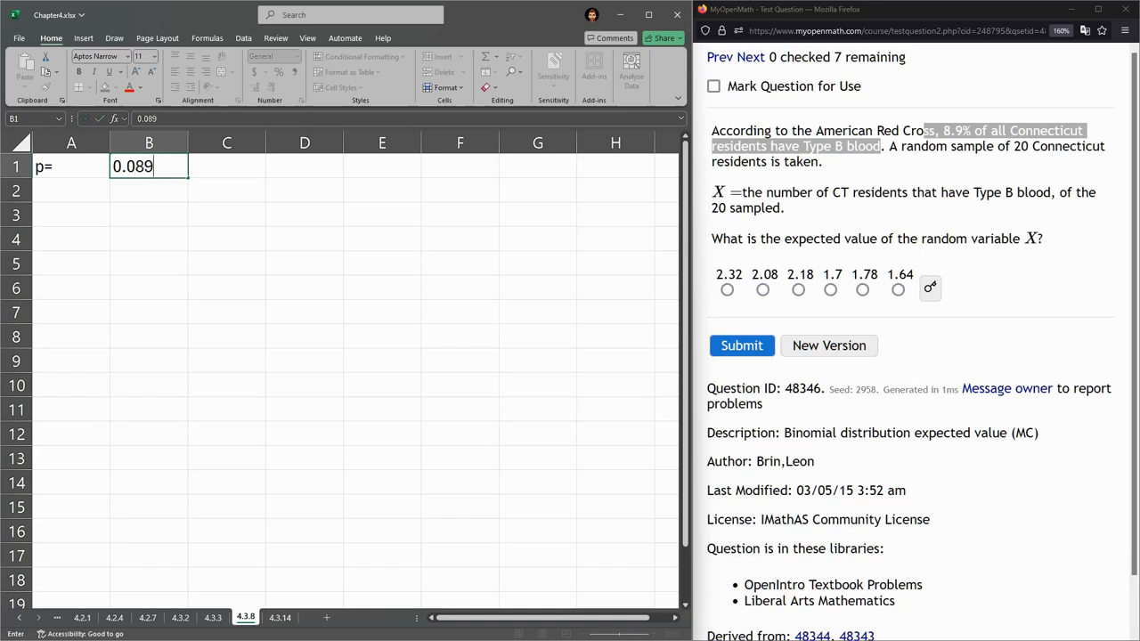
pyautogui.press('Enter')
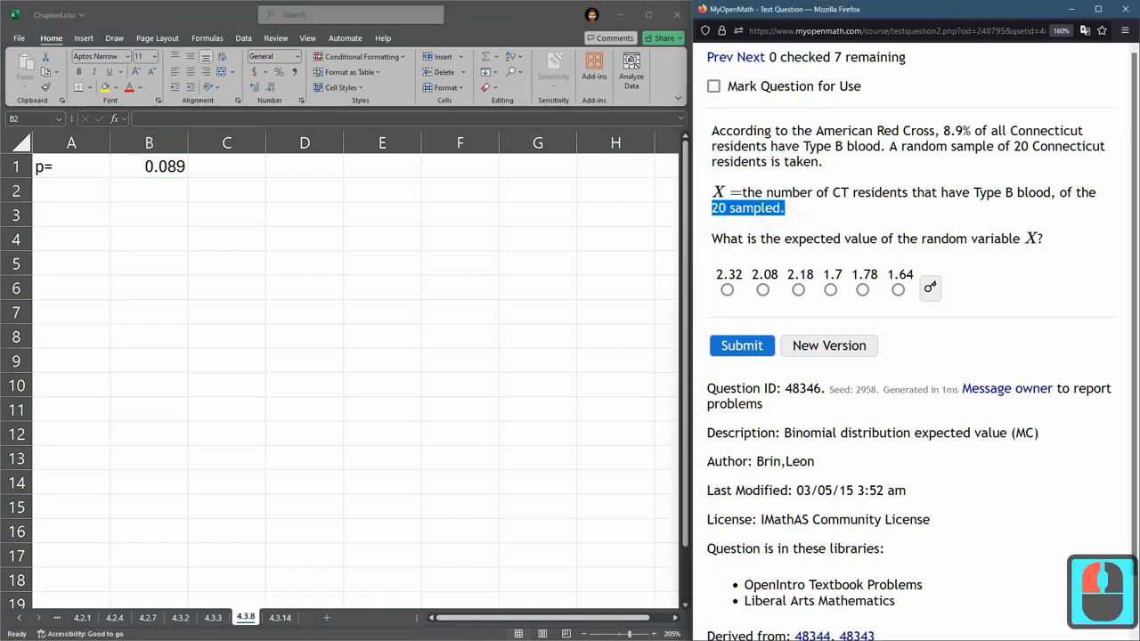
# Head column A with 'x' and fill the values 0 through 20 down to row 24.
pyautogui.write('x')
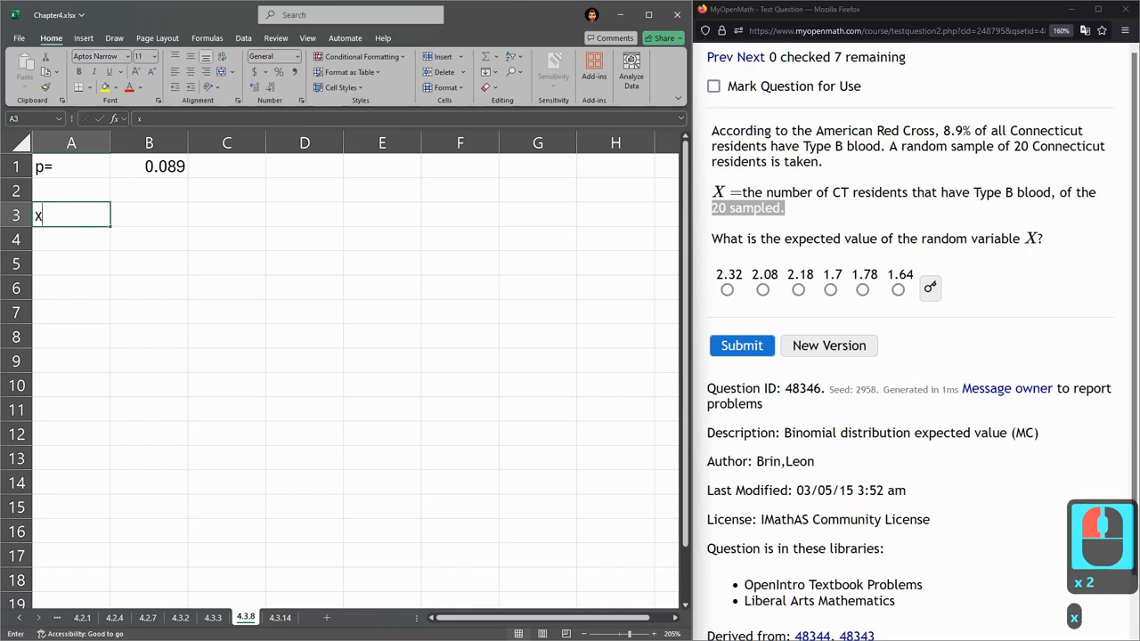
pyautogui.write('1')
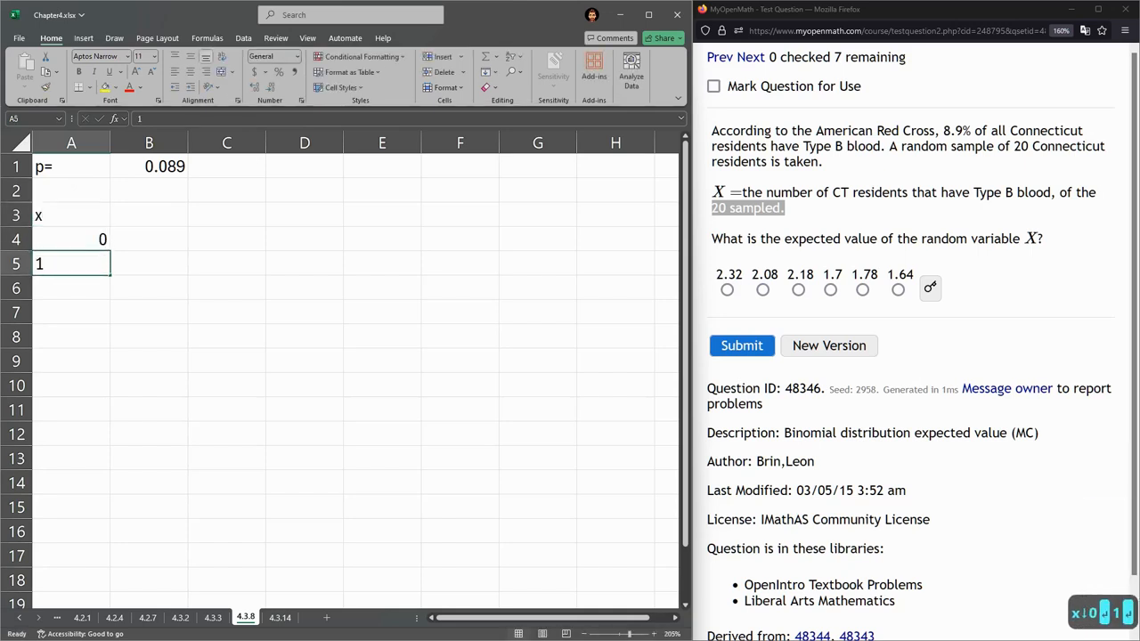
pyautogui.moveTo(71, 238); pyautogui.dragTo(71, 289)
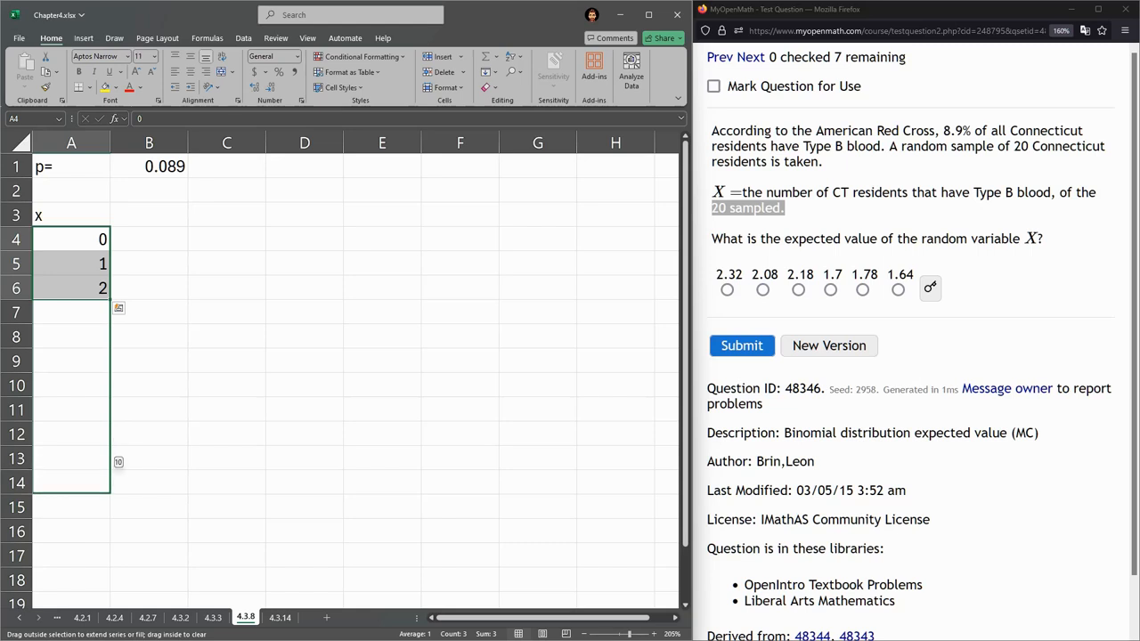
pyautogui.scroll(-3)
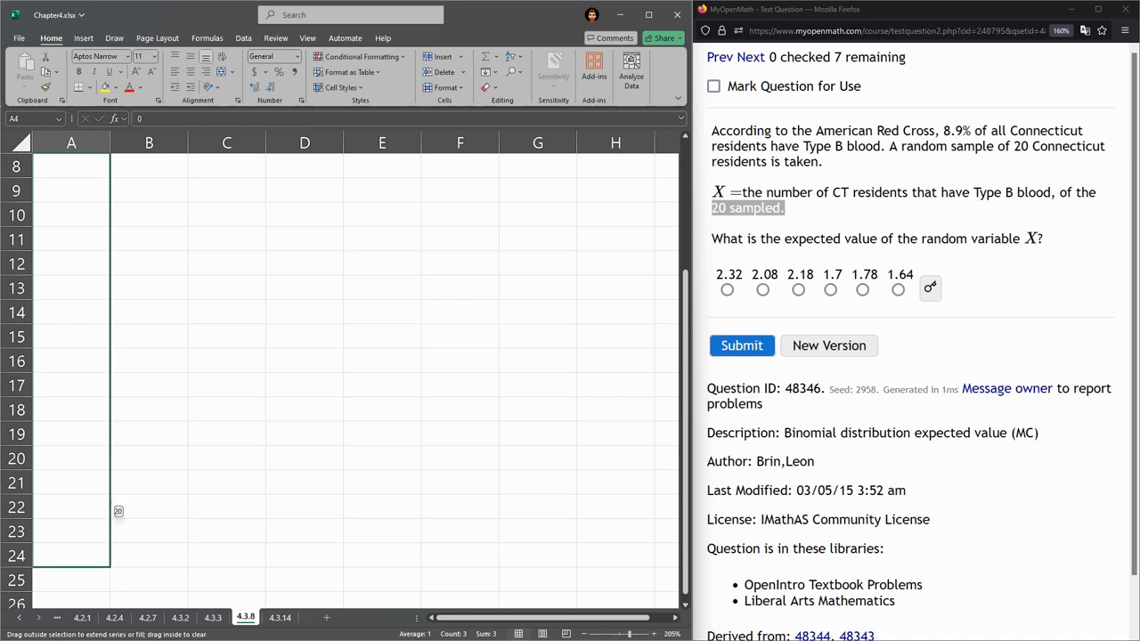
pyautogui.moveTo(117, 512); pyautogui.dragTo(118, 556)
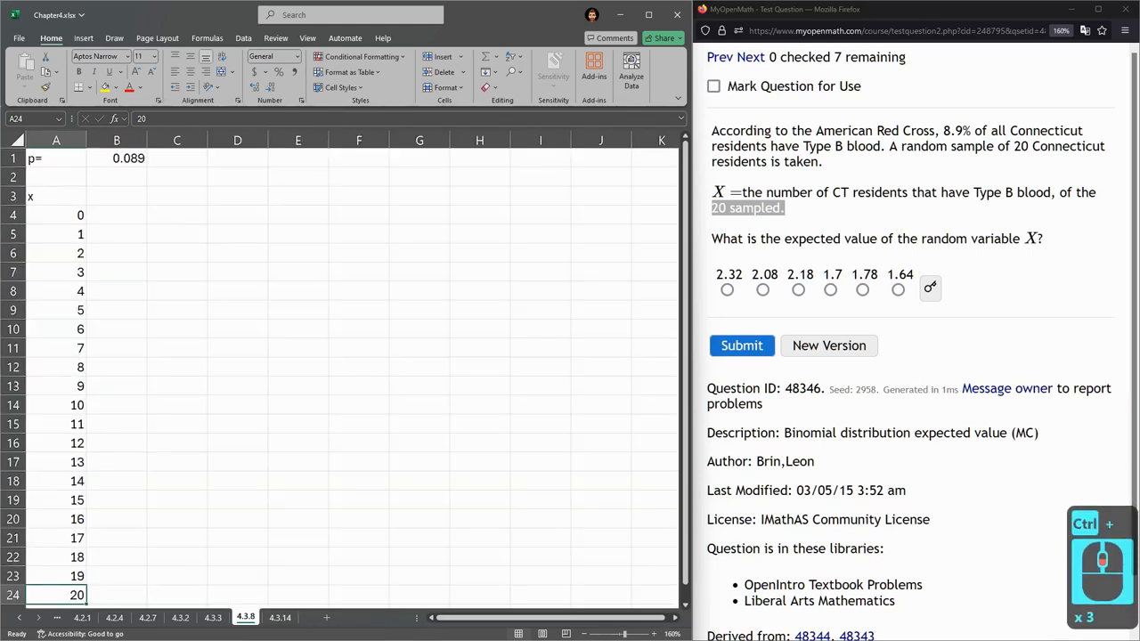
pyautogui.click(118, 214)
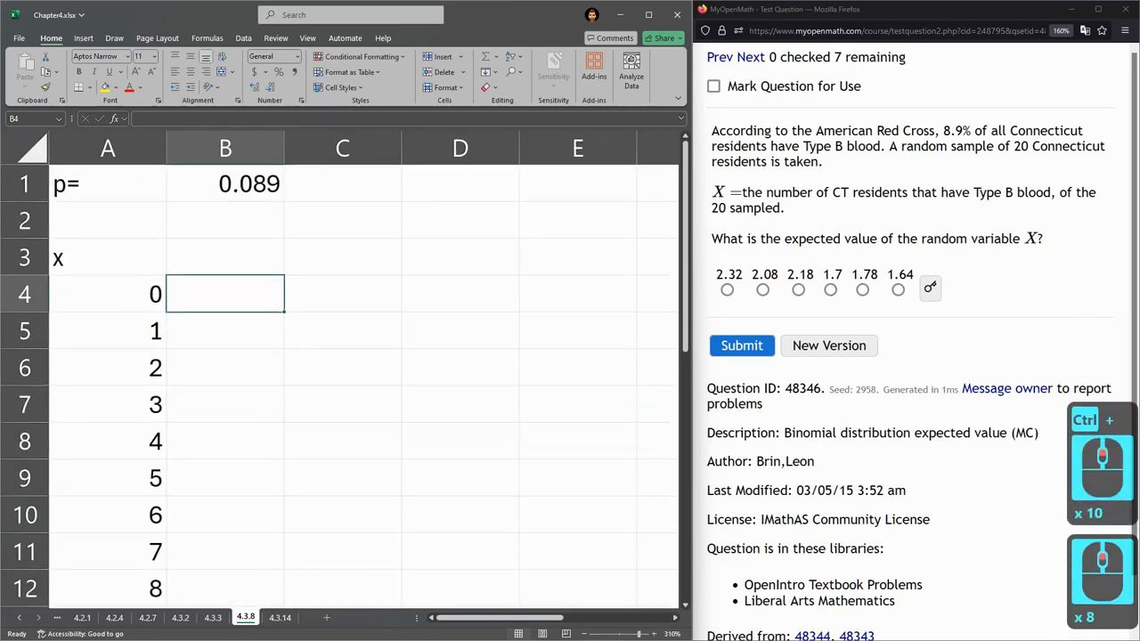
# Enter =BINOM.DIST(A4,20,B$1,false) in B4 for the probability of x = 0.
pyautogui.write('=bin')
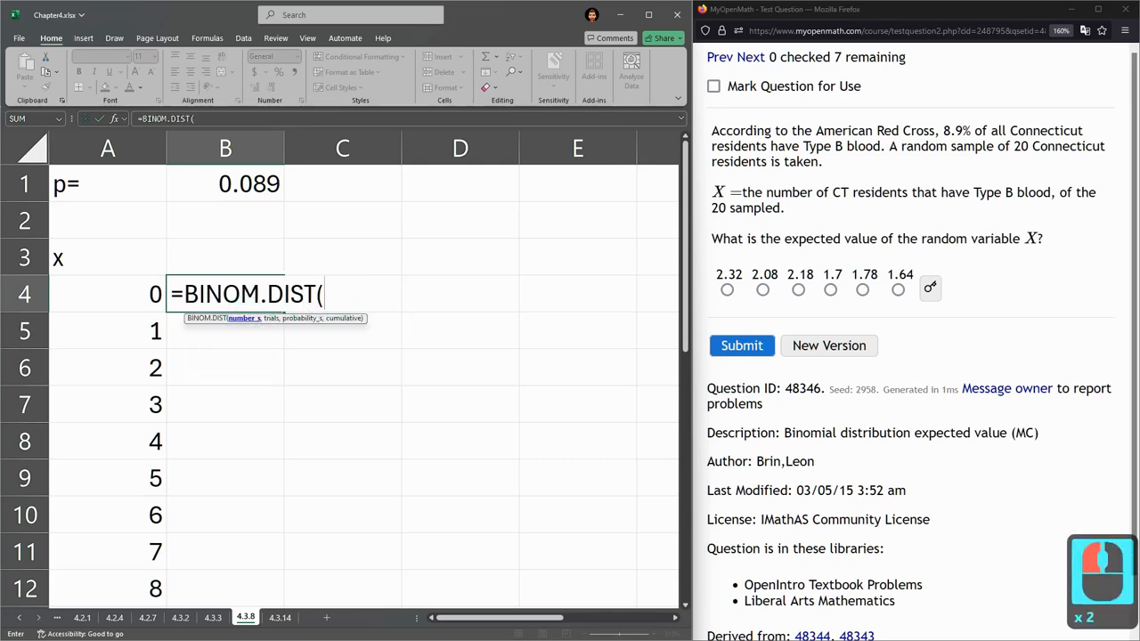
pyautogui.click(107, 294)
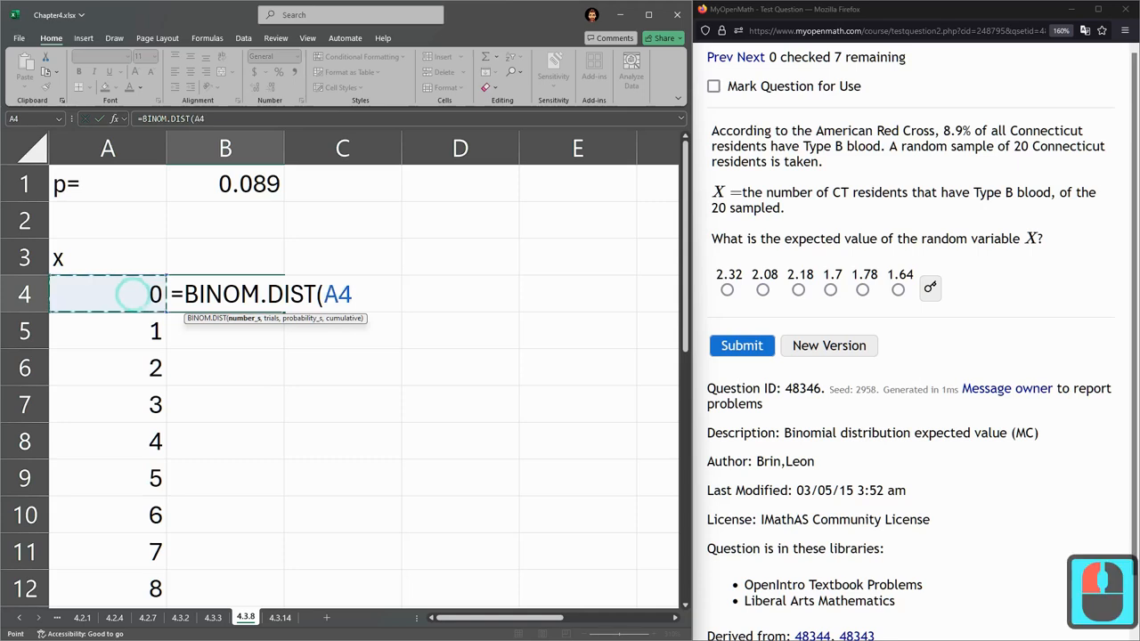
pyautogui.write(',')
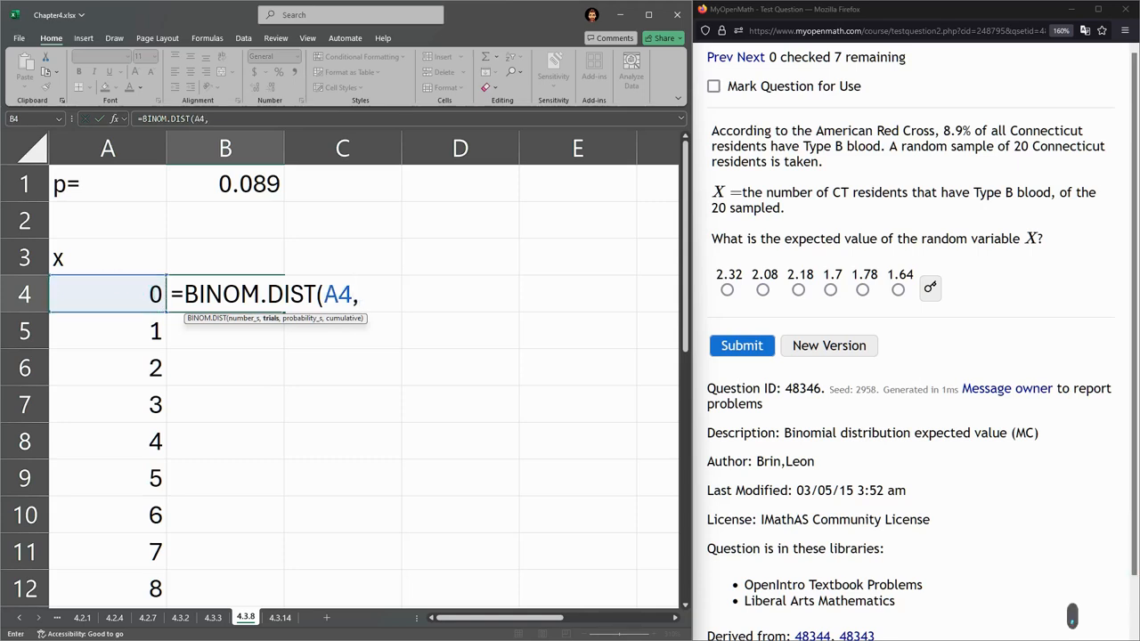
pyautogui.write('20,')
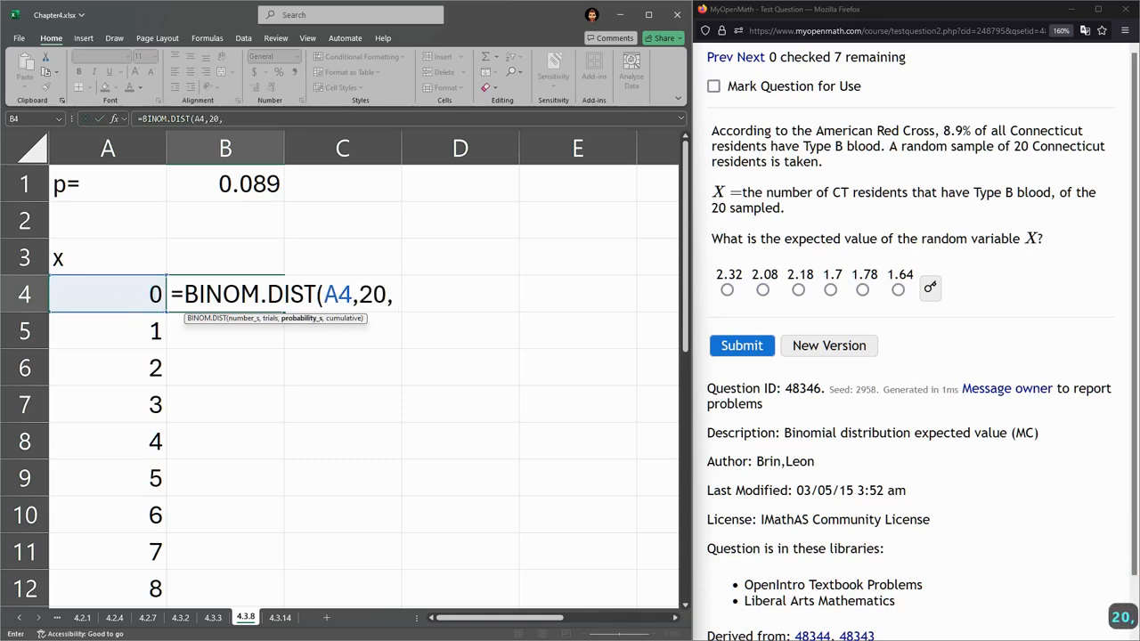
pyautogui.click(224, 184)
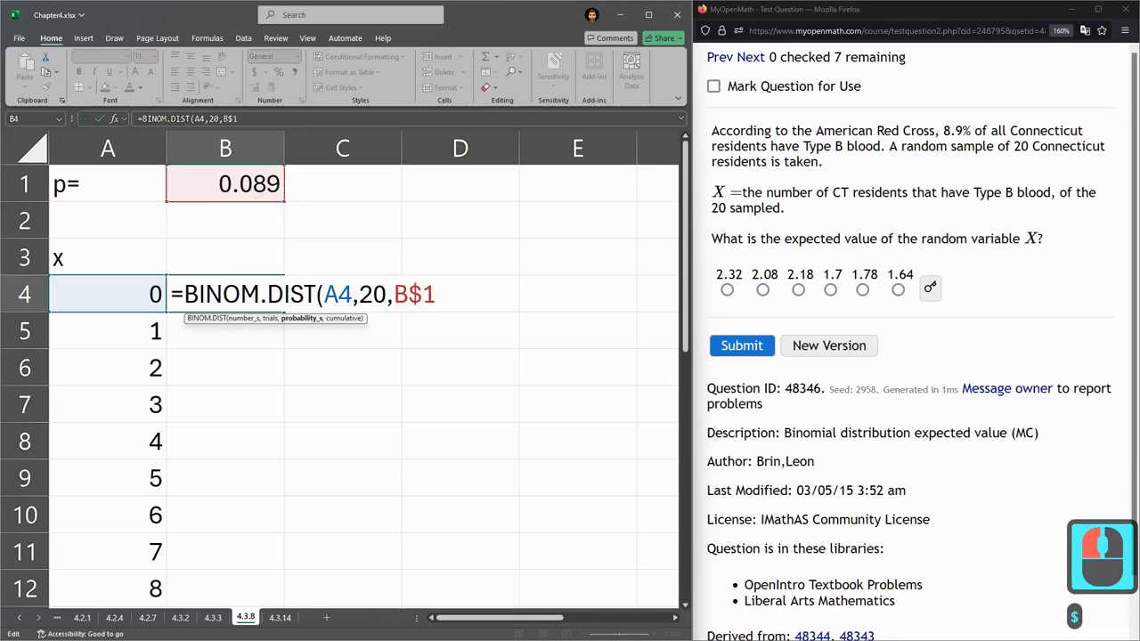
pyautogui.write(',')
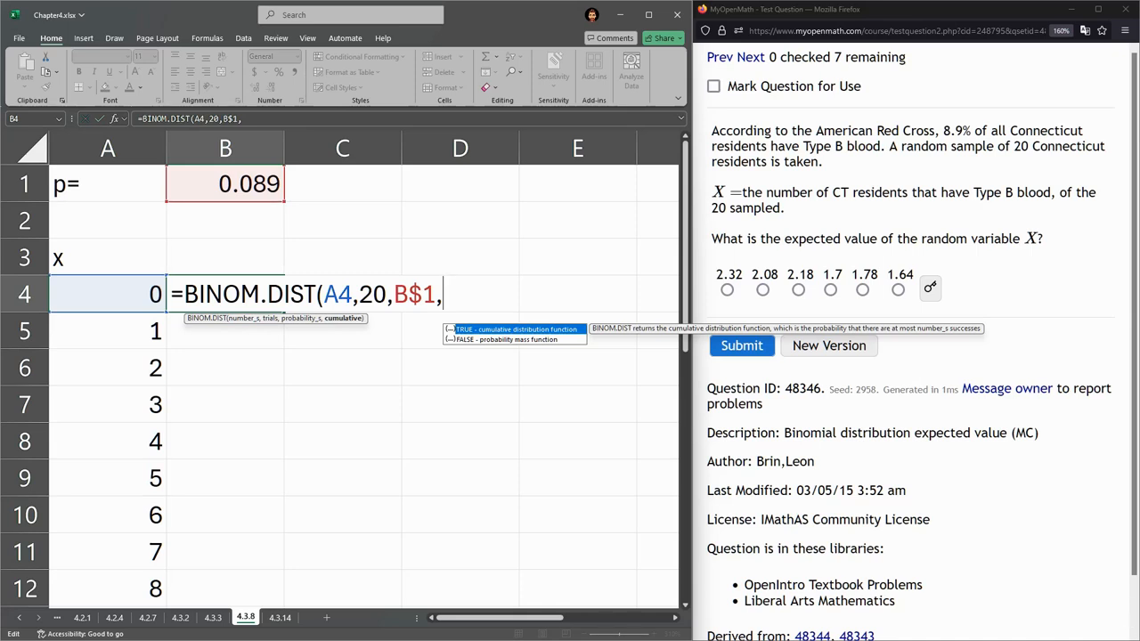
pyautogui.write('false')
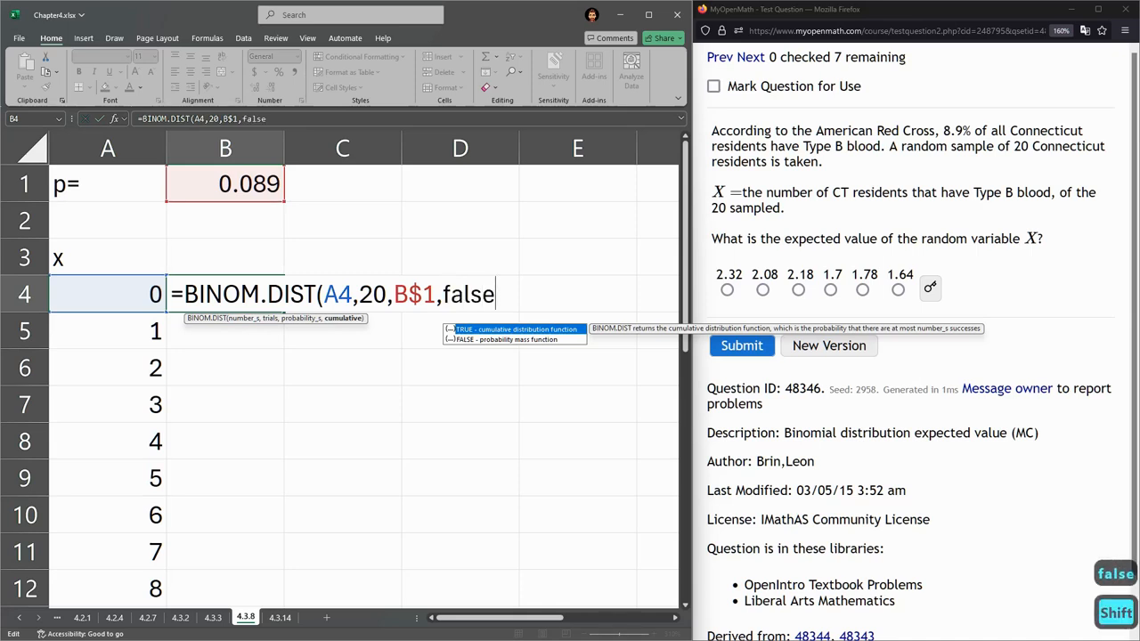
pyautogui.write(')')
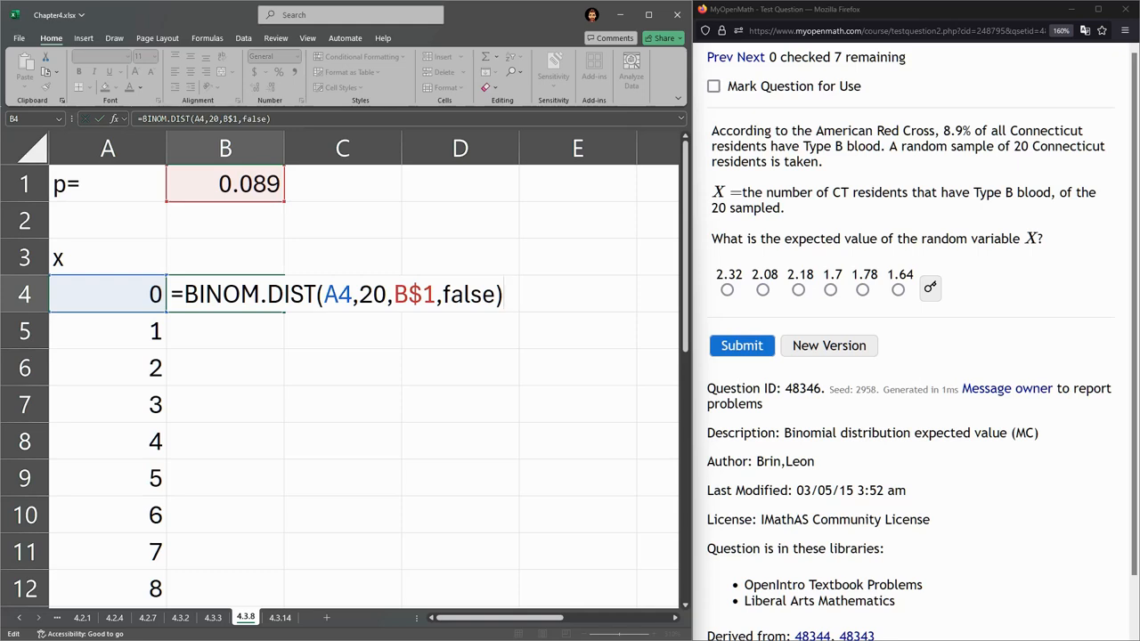
# Confirm the formula, giving 0.155013, and copy it down beside every x value.
pyautogui.press('Enter')
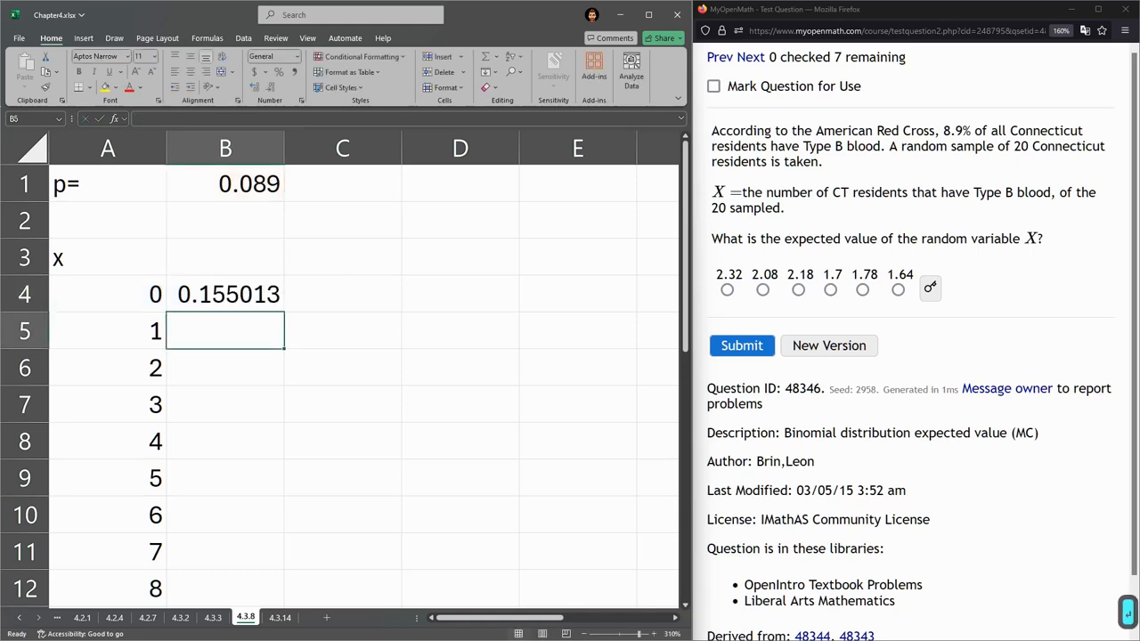
pyautogui.scroll(-3)
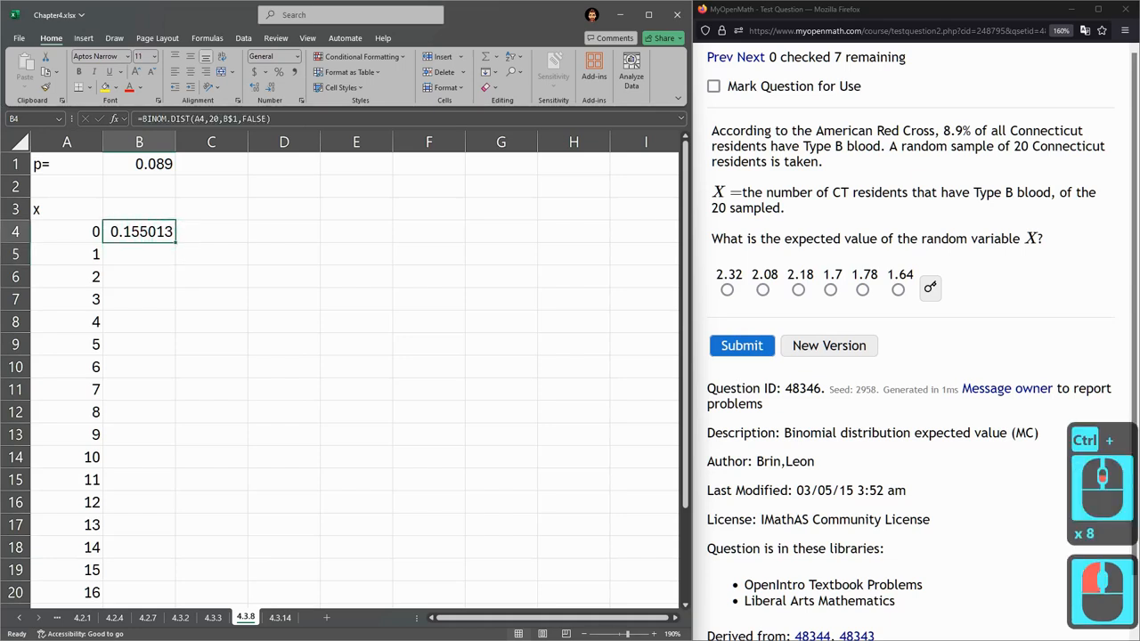
pyautogui.moveTo(139, 232); pyautogui.dragTo(139, 591)
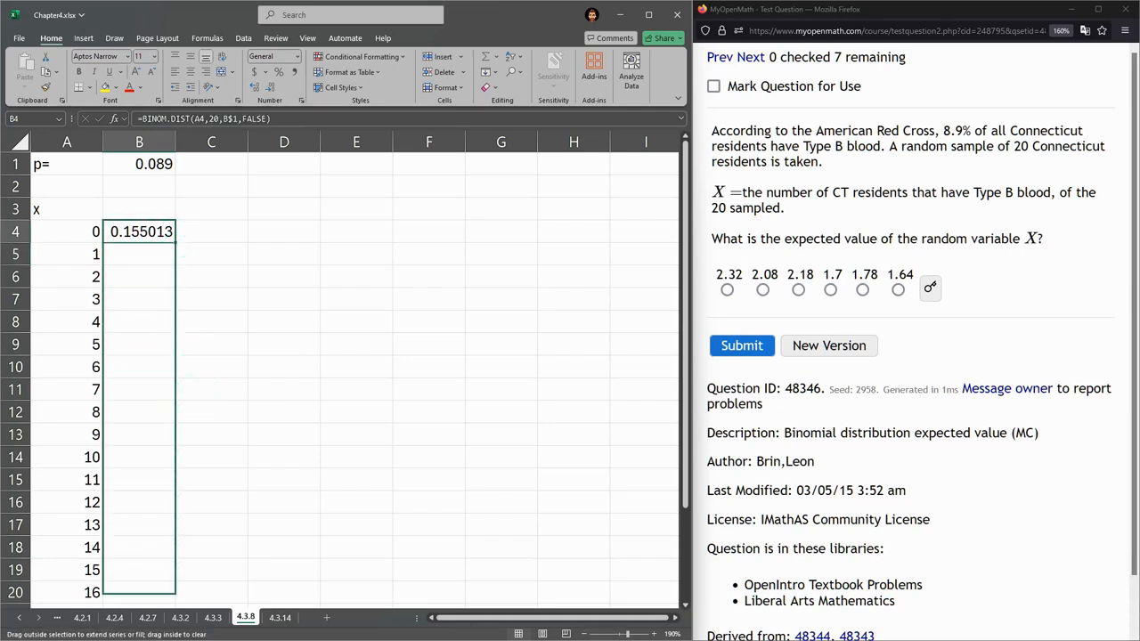
pyautogui.scroll(-3)
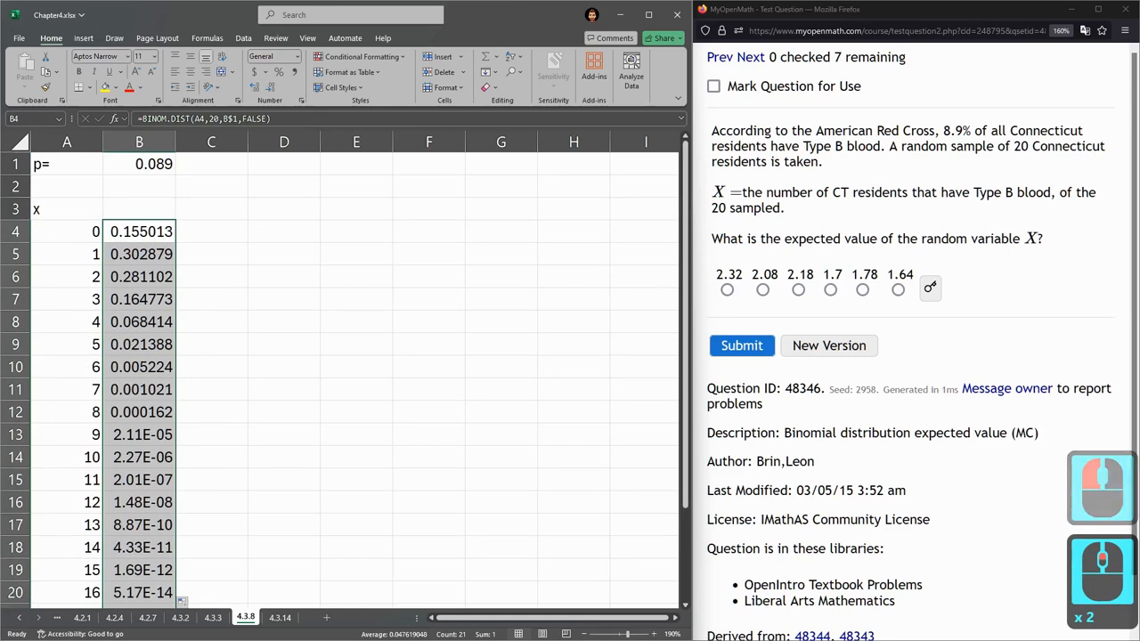
pyautogui.doubleClick(139, 389)
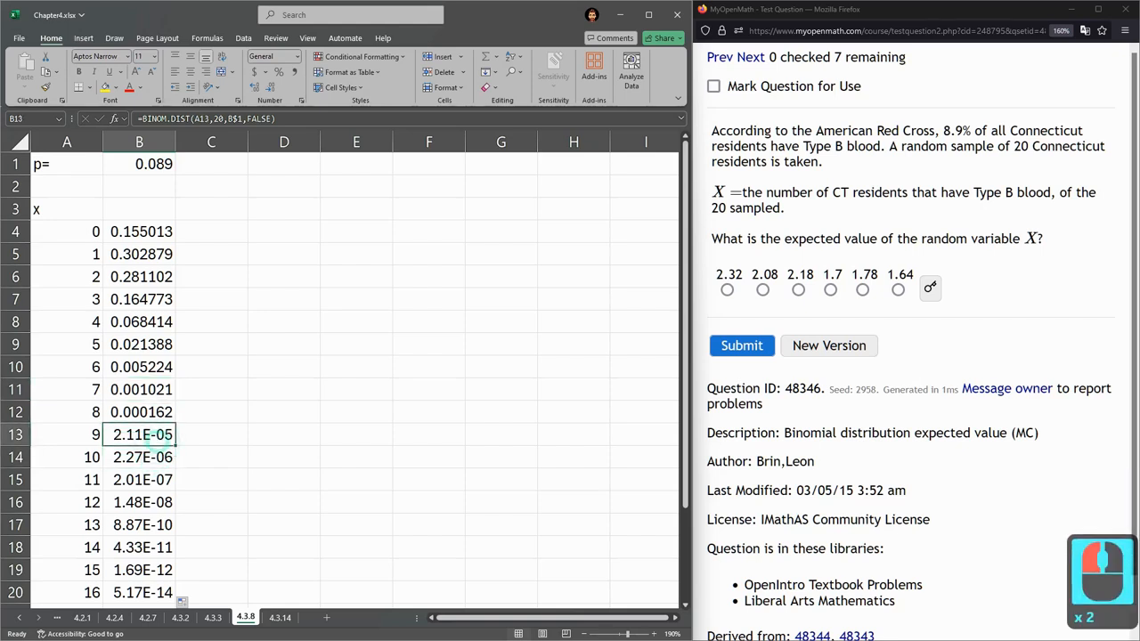
pyautogui.click(139, 456)
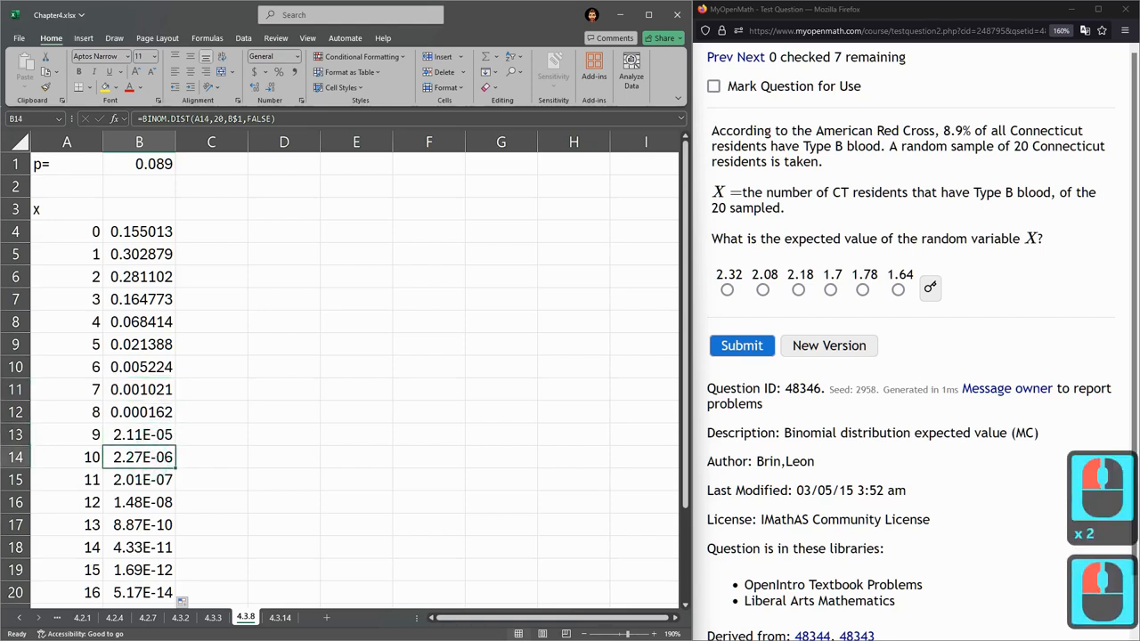
pyautogui.click(139, 164)
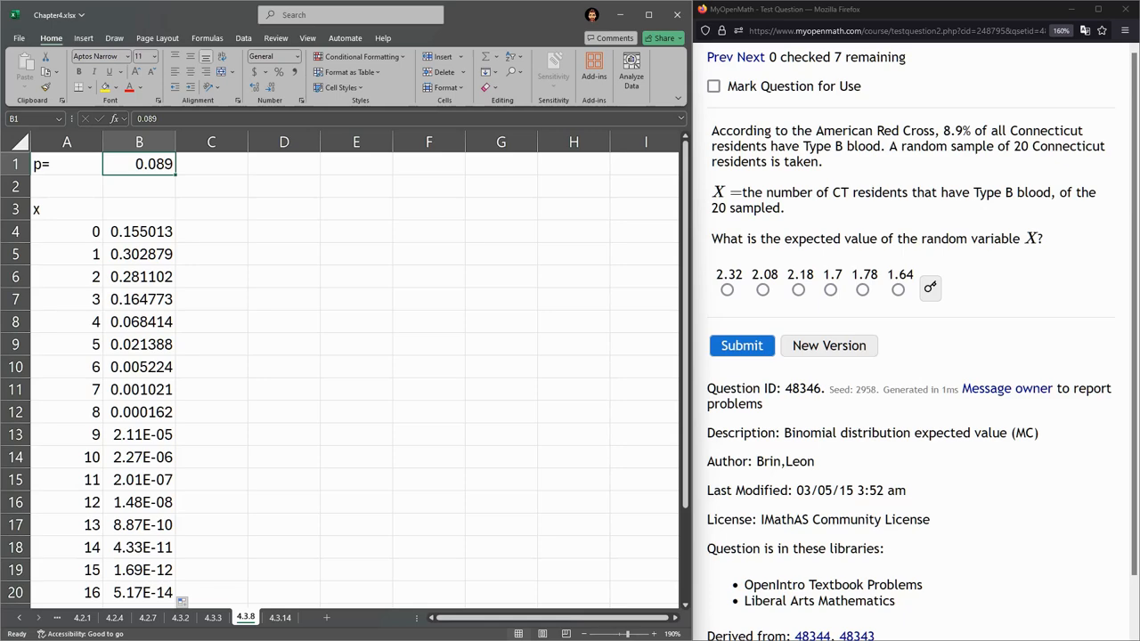
# Scroll through the probability column to review the BINOM.DIST results.
pyautogui.scroll(-3)
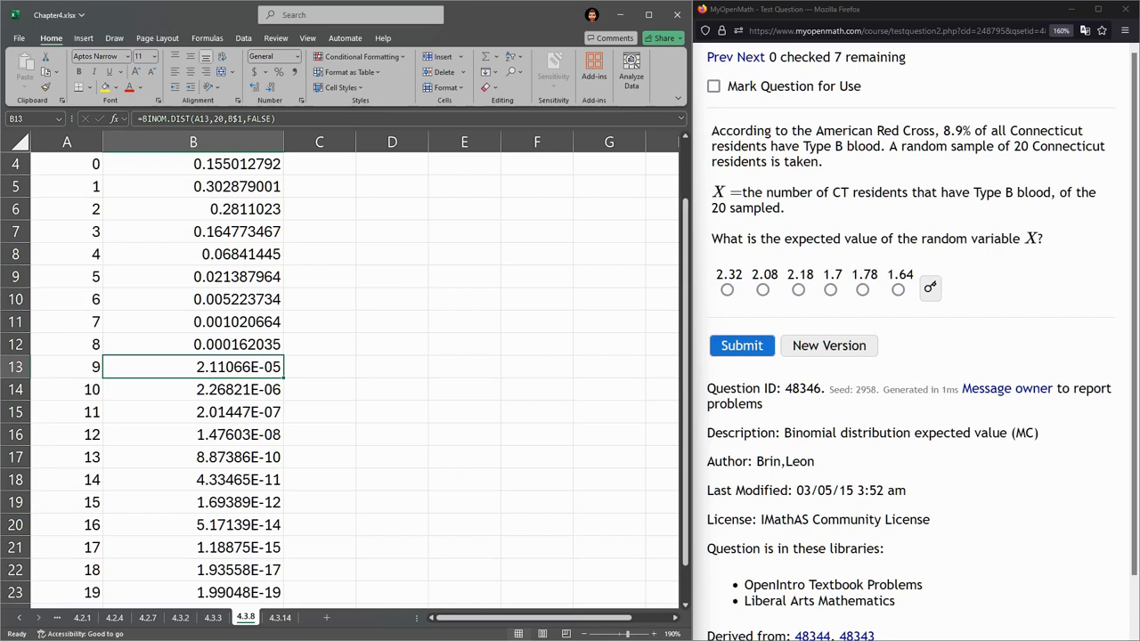
pyautogui.scroll(-3)
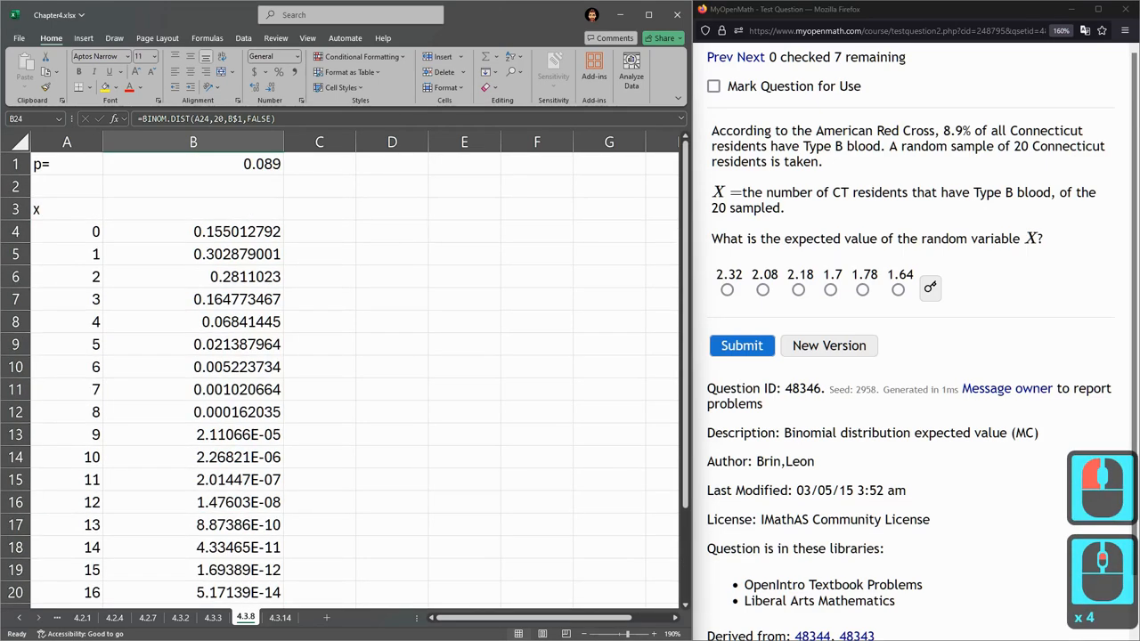
# Format B4:B24 as plain Number and widen column B to show long decimals.
pyautogui.moveTo(192, 231); pyautogui.dragTo(193, 591)
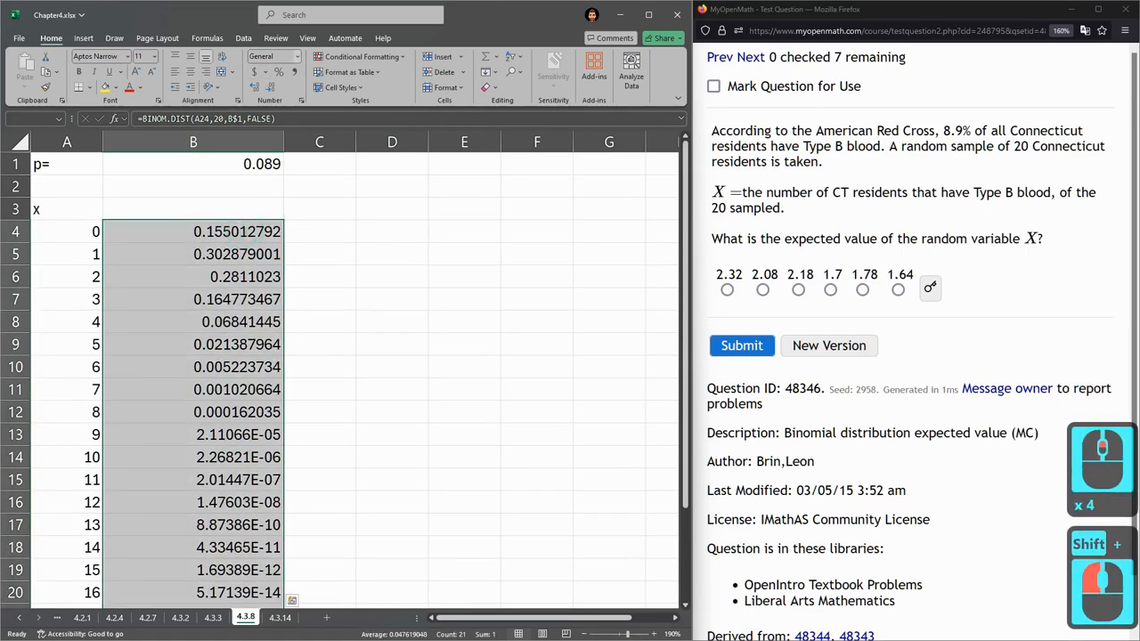
pyautogui.click(278, 55)
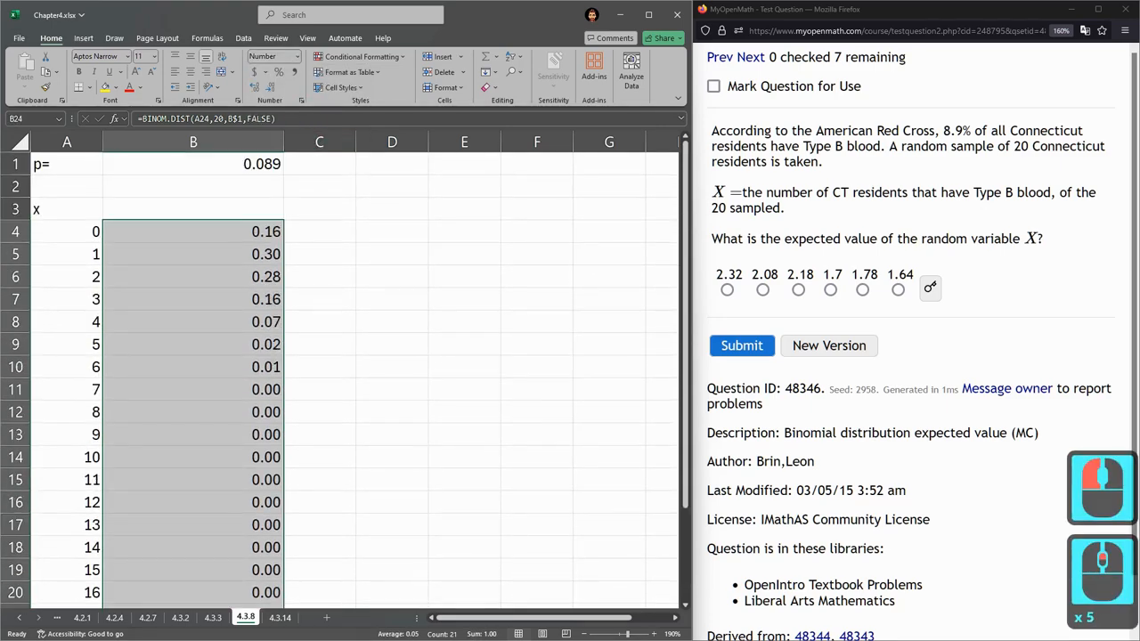
pyautogui.scroll(-3)
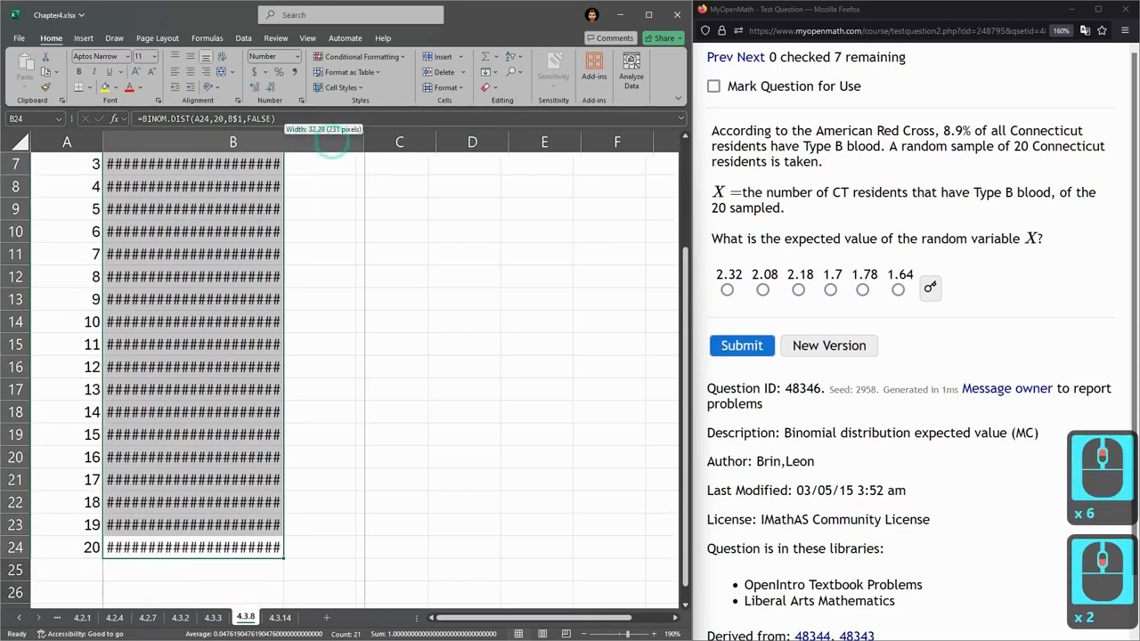
pyautogui.moveTo(285, 143); pyautogui.dragTo(420, 143)
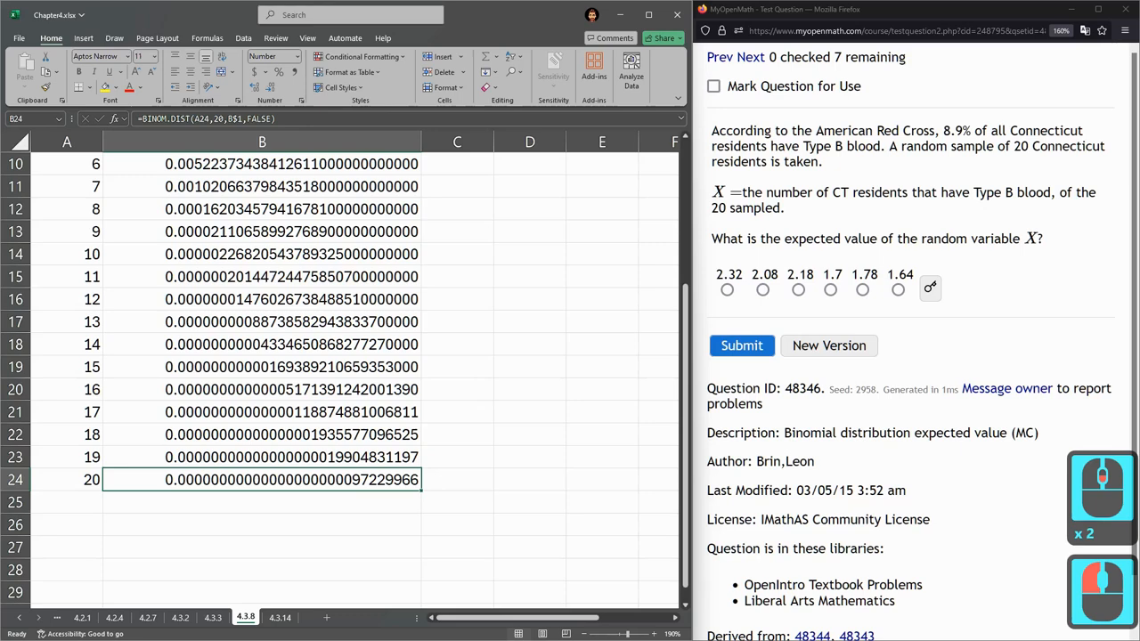
pyautogui.click(456, 481)
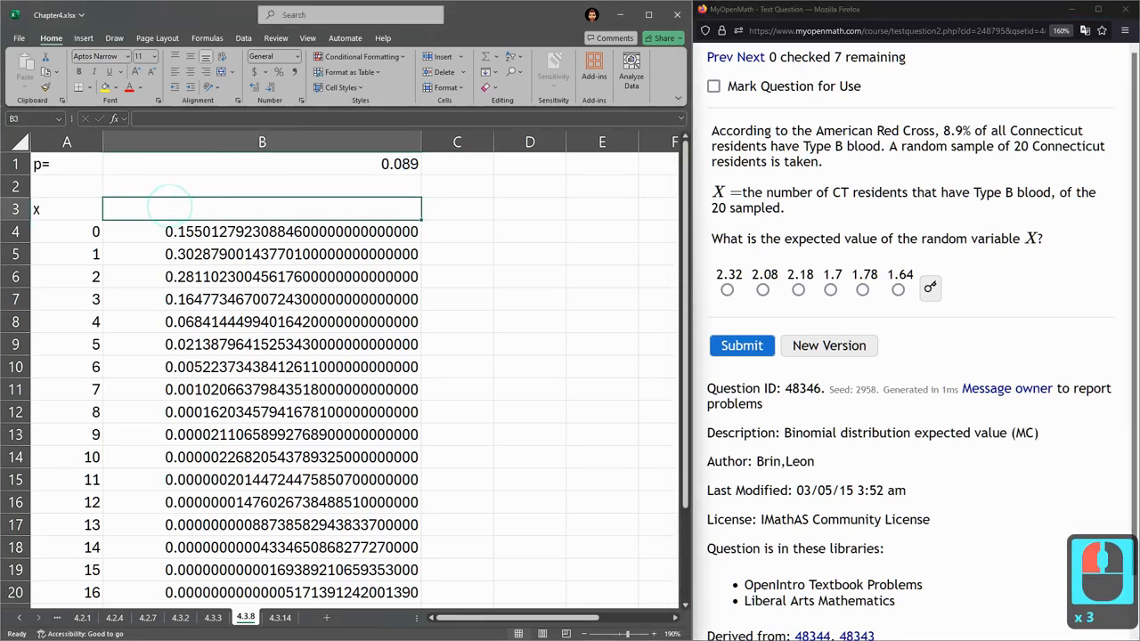
# Head columns B and C 'P(x)' and 'x*P(x)' and enter =A4*B4 in C4.
pyautogui.write('P(x)')
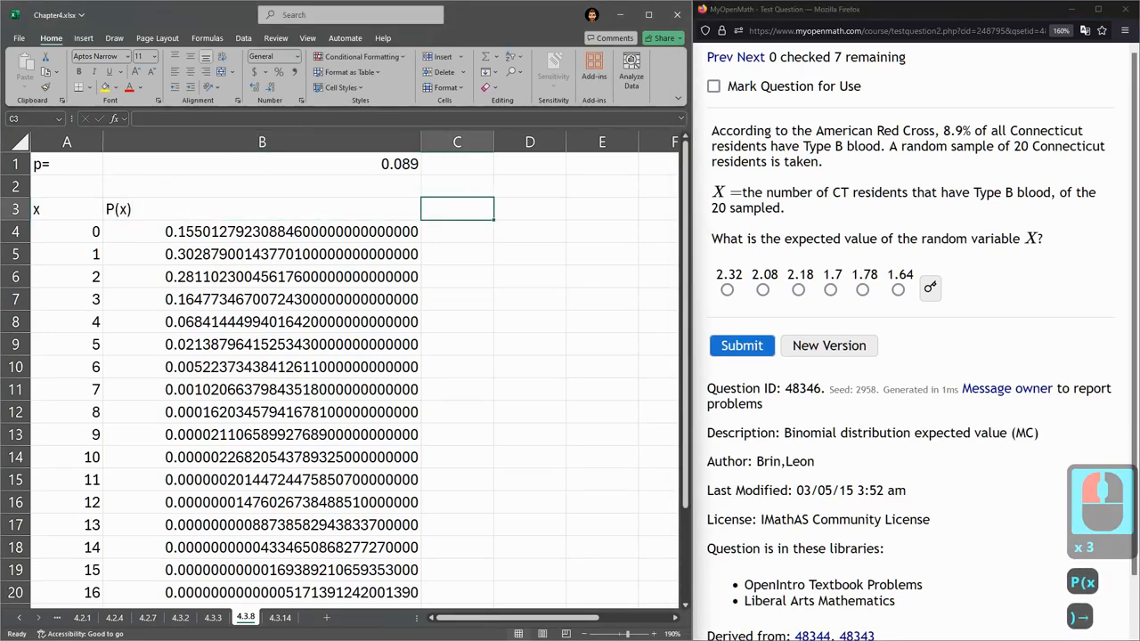
pyautogui.write('x*')
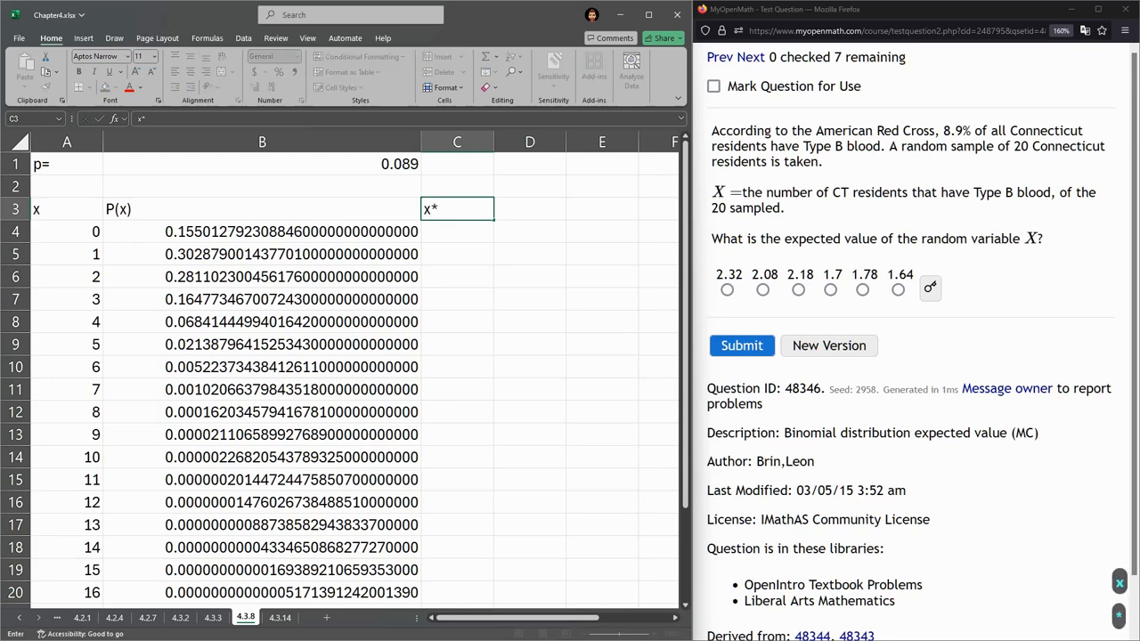
pyautogui.write('P(x)')
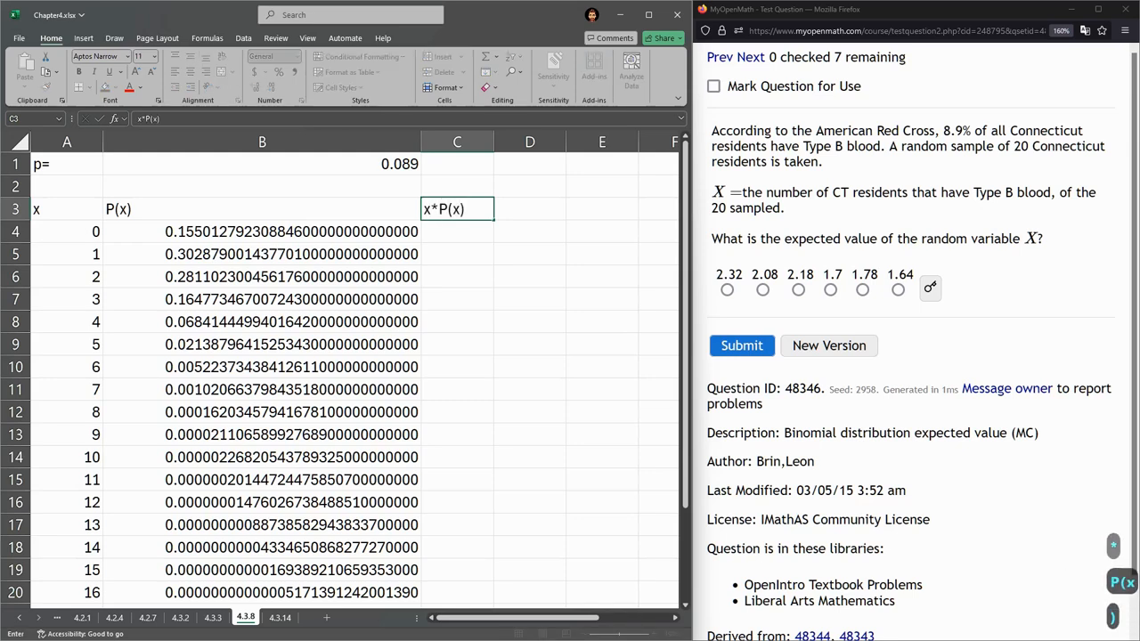
pyautogui.write('=')
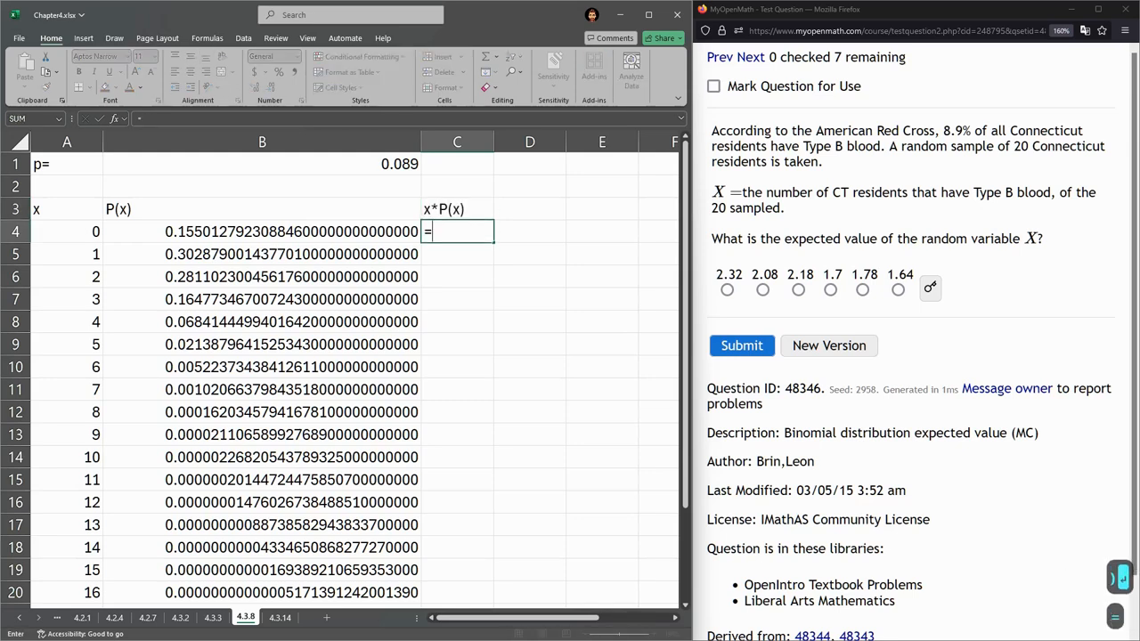
pyautogui.click(64, 232)
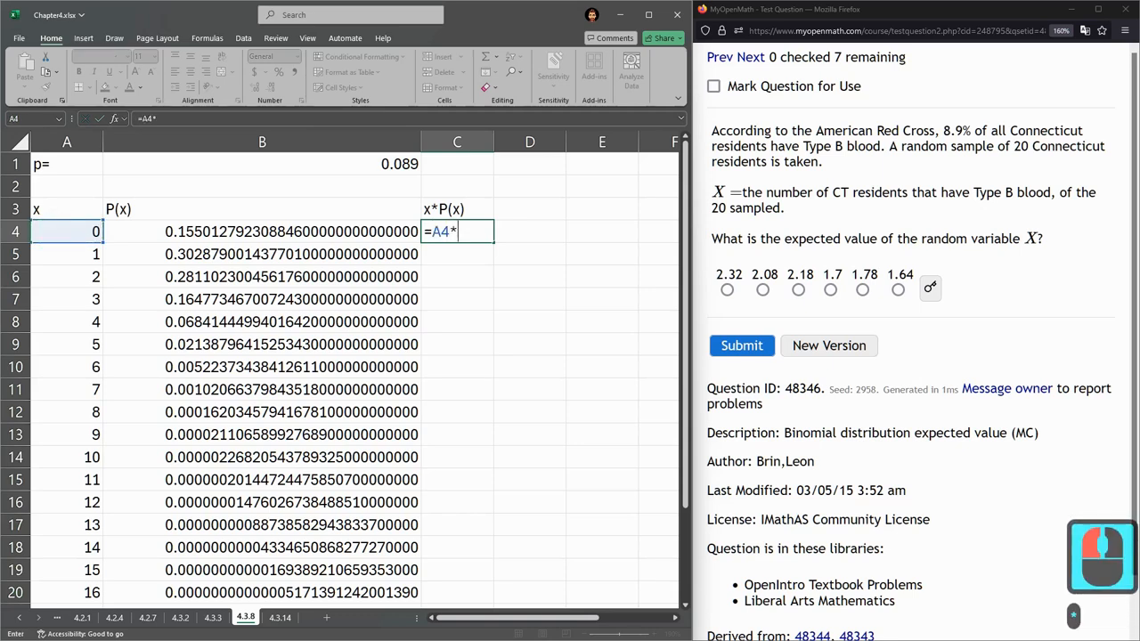
pyautogui.press('Enter')
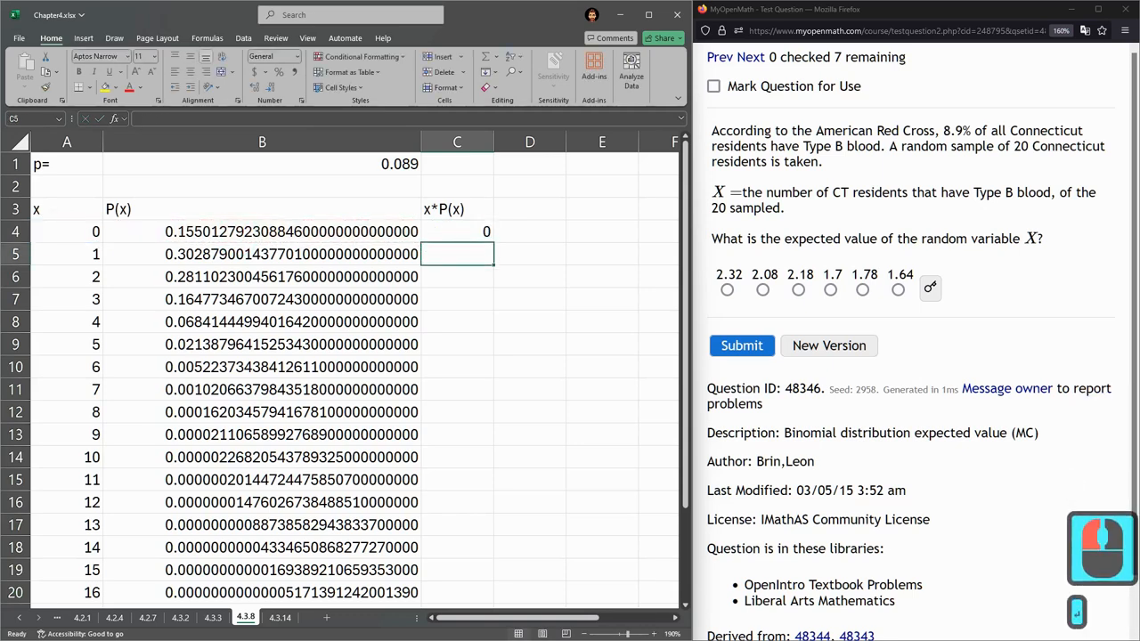
# Fill the x*P(x) product formula down to C24 and check the last row.
pyautogui.click(455, 232)
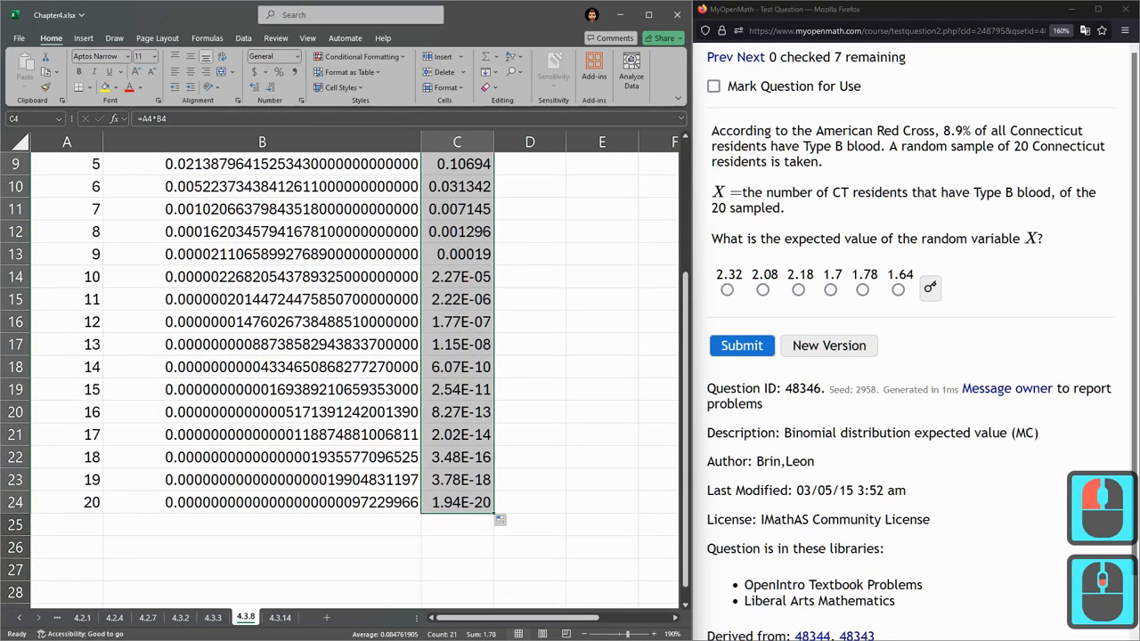
pyautogui.click(460, 502)
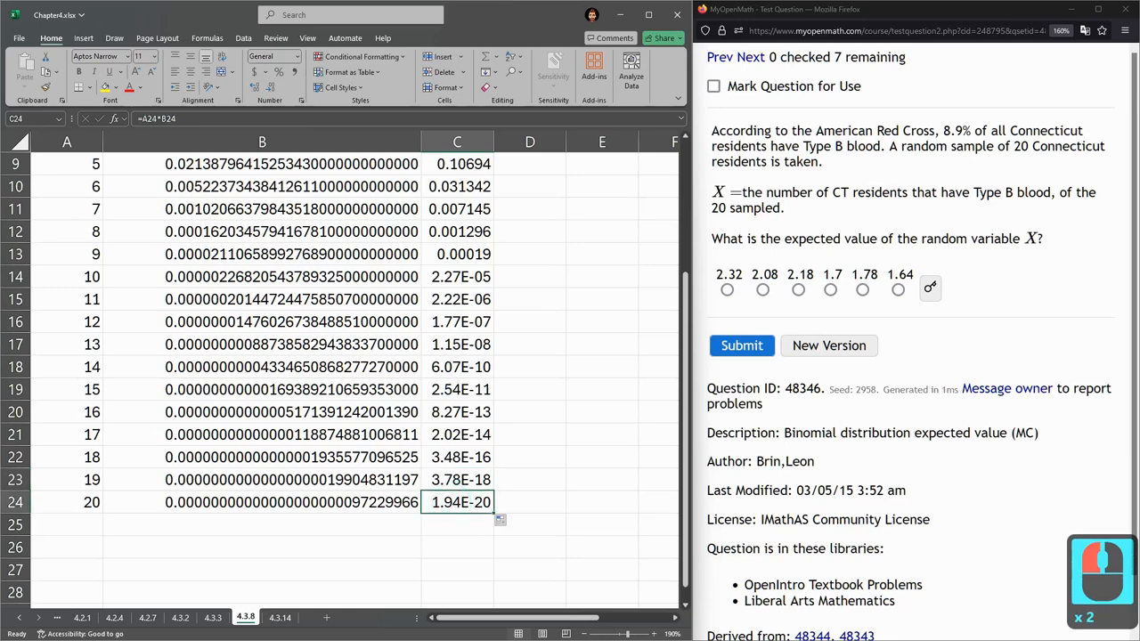
pyautogui.click(299, 57)
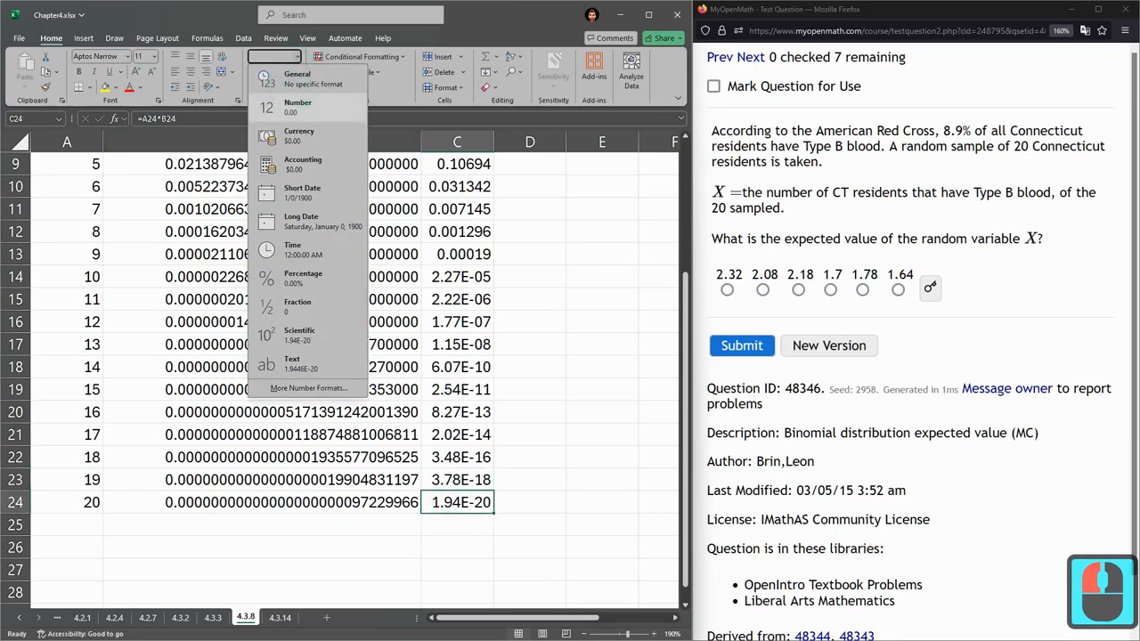
pyautogui.moveTo(543, 278)
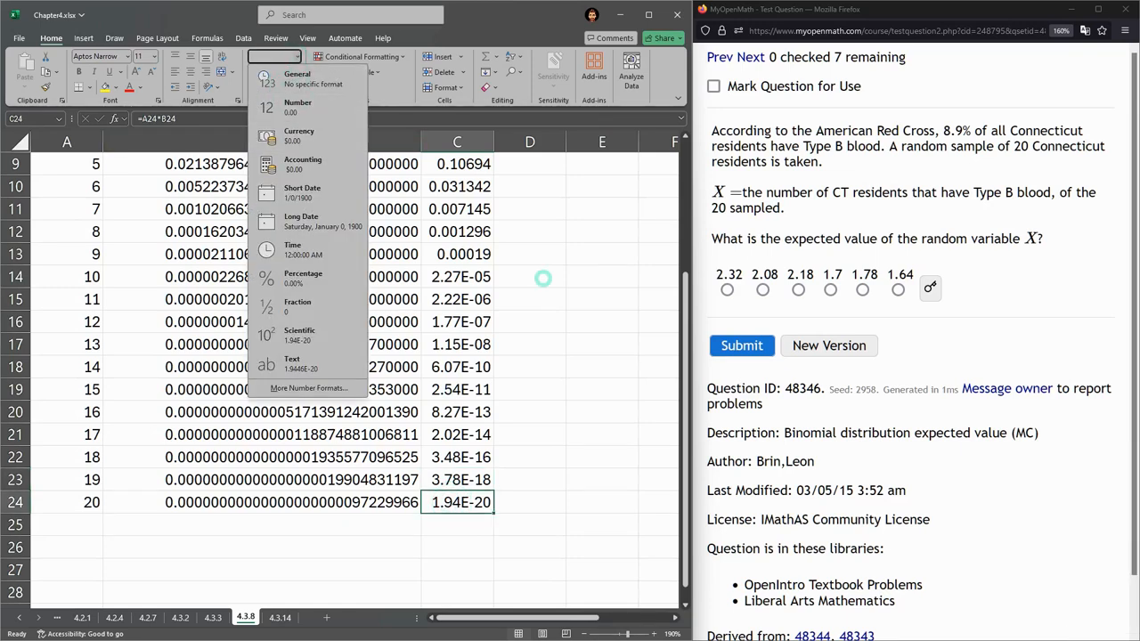
pyautogui.click(458, 549)
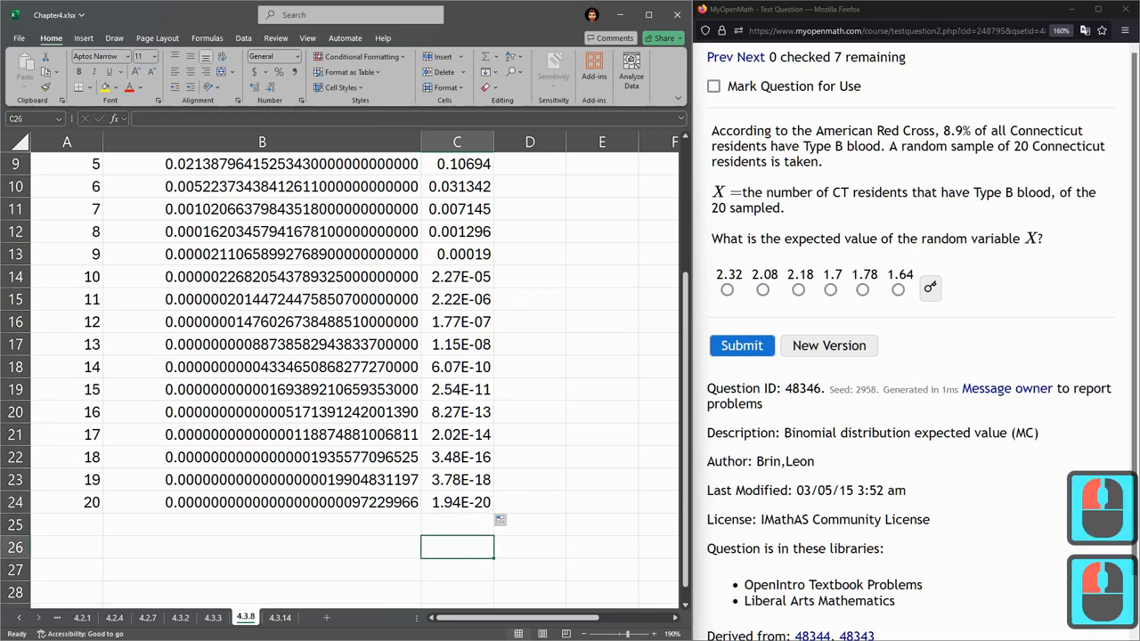
# Total the x*P(x) column in C26 with =SUM(C4:C24), giving 1.78.
pyautogui.write('=sum')
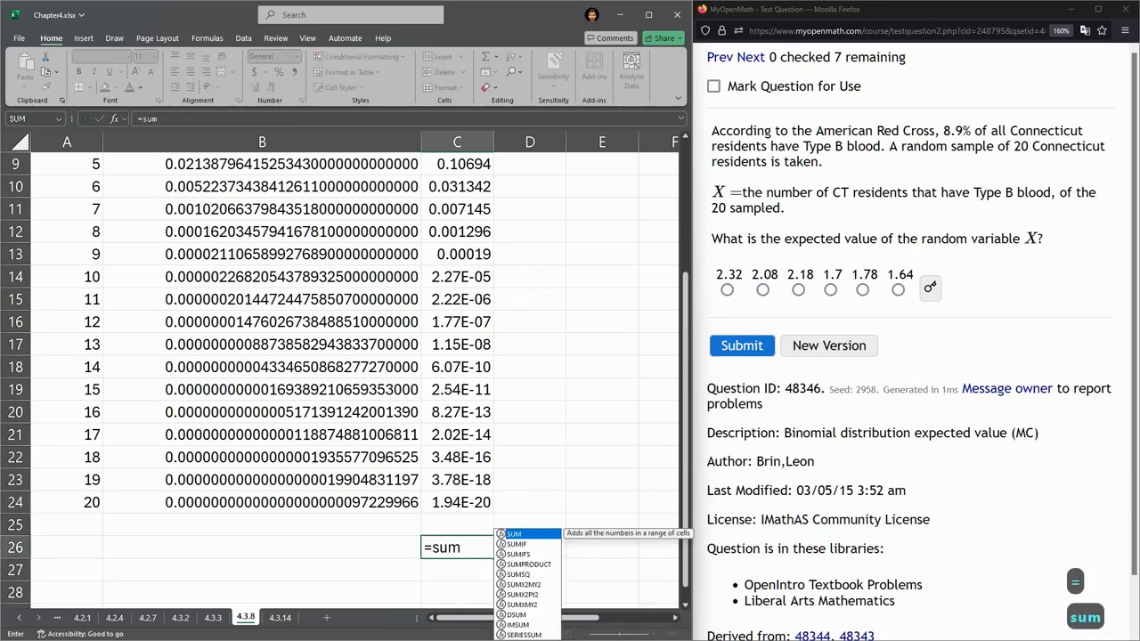
pyautogui.click(459, 503)
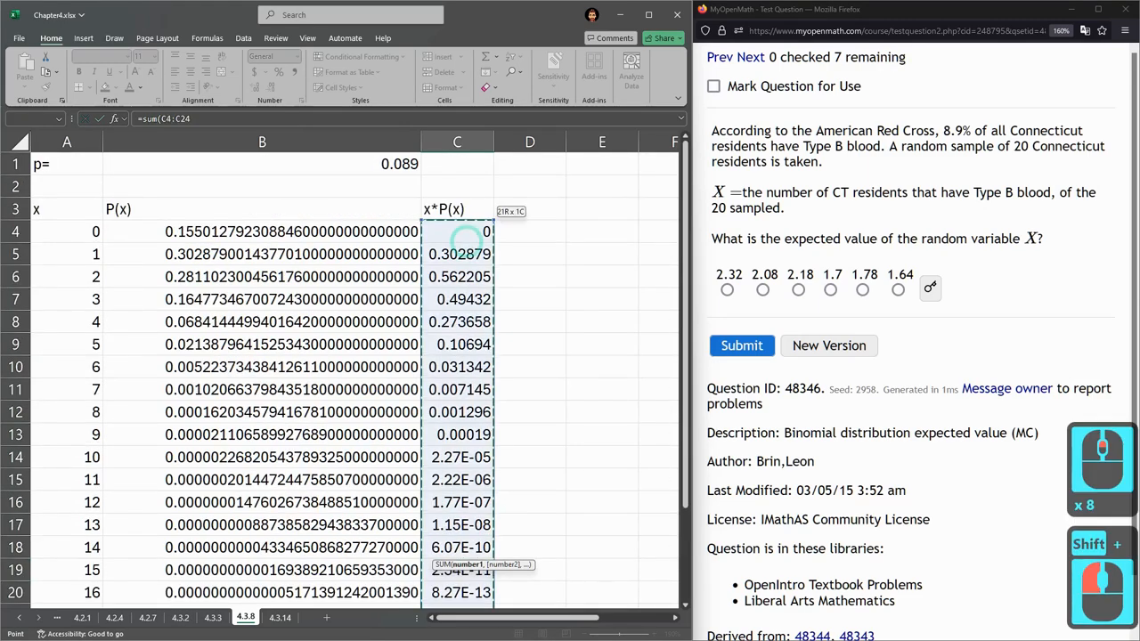
pyautogui.scroll(-3)
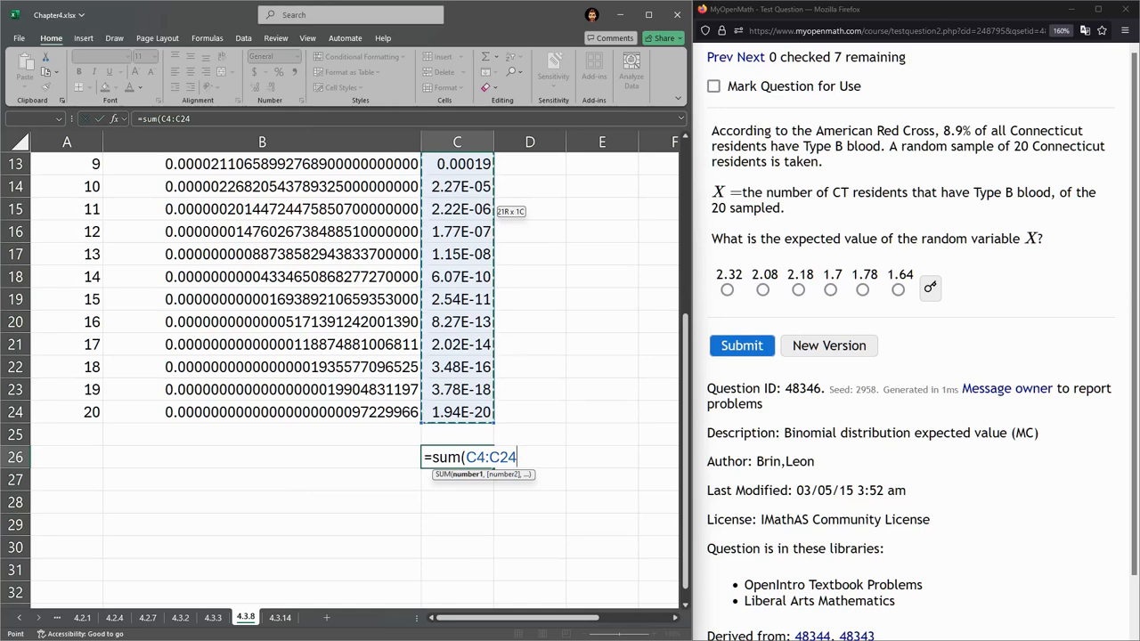
pyautogui.press('Enter')
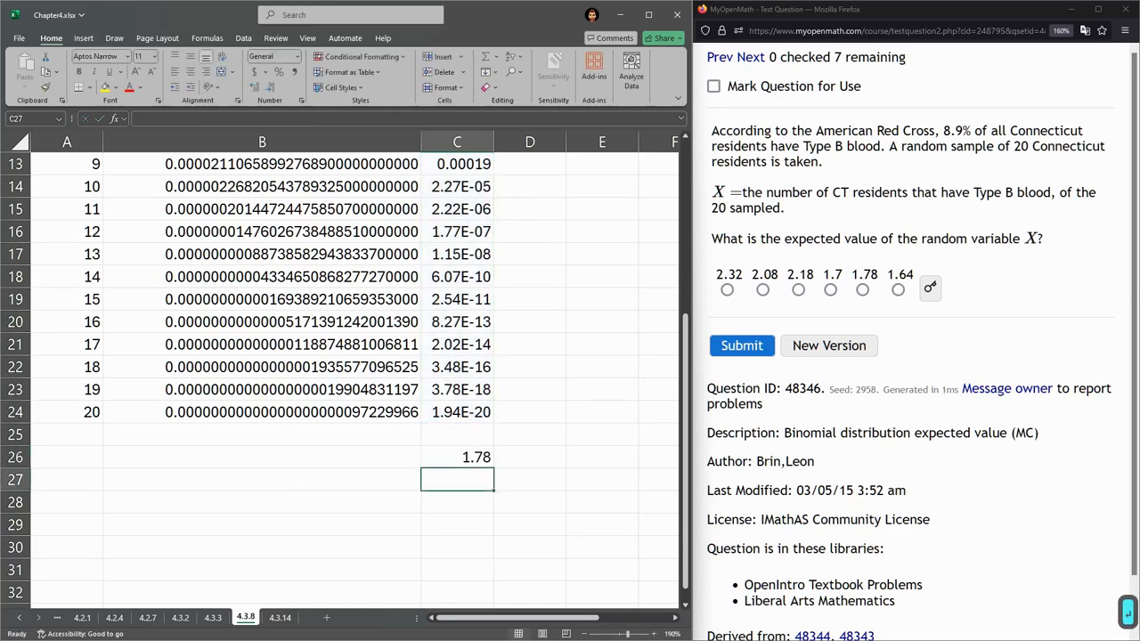
pyautogui.click(456, 456)
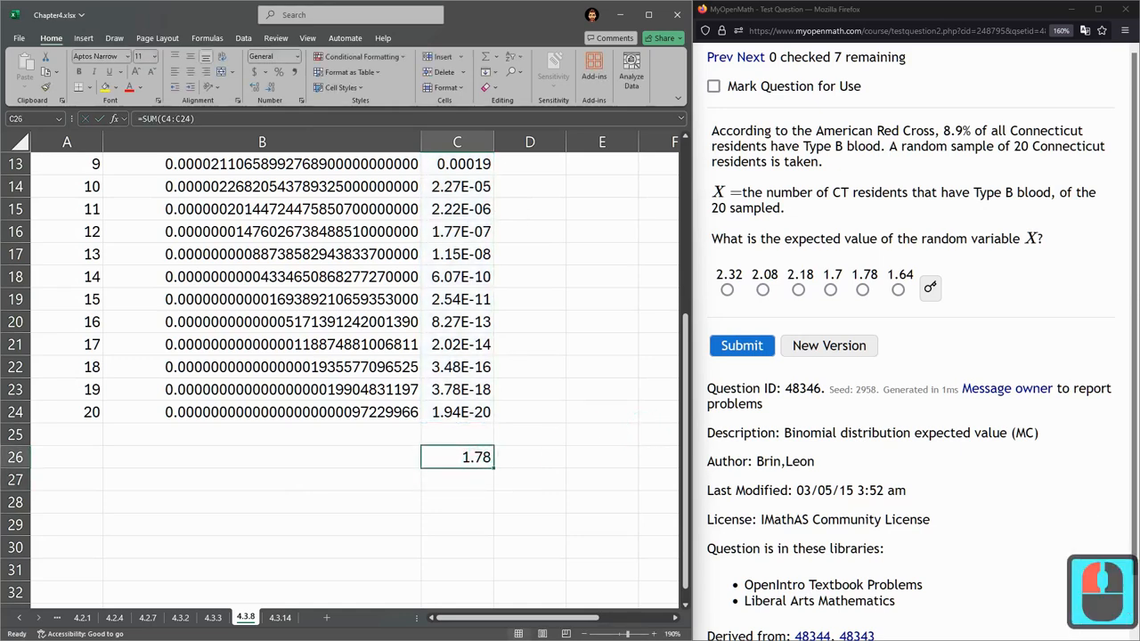
# Choose 1.78 as the expected value in MyOpenMath and submit it for grading.
pyautogui.click(862, 288)
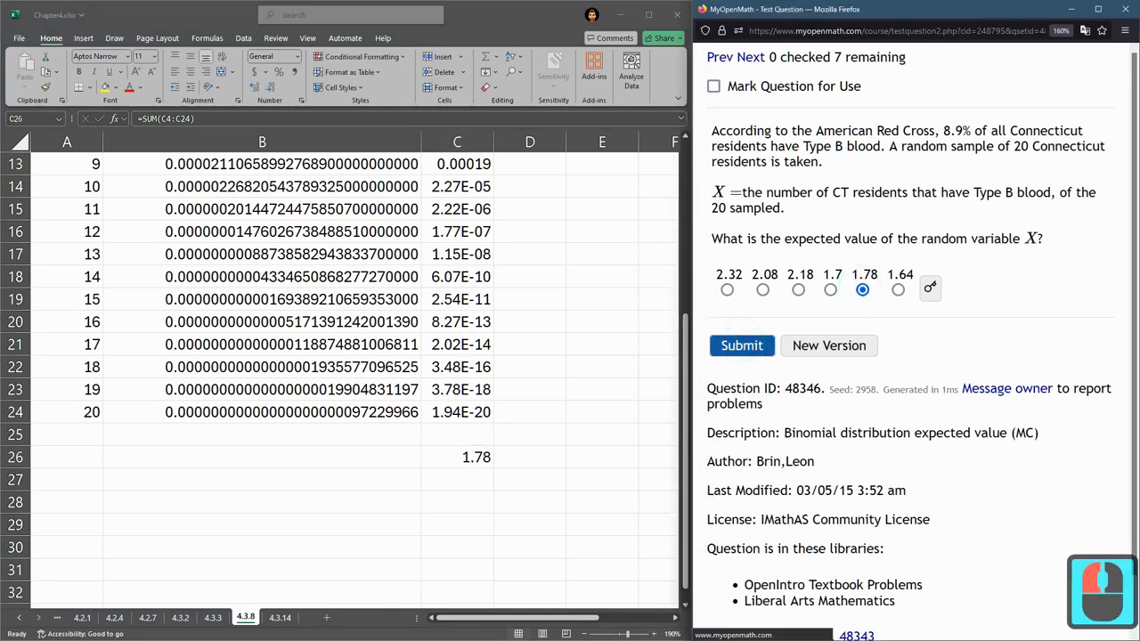
pyautogui.click(740, 346)
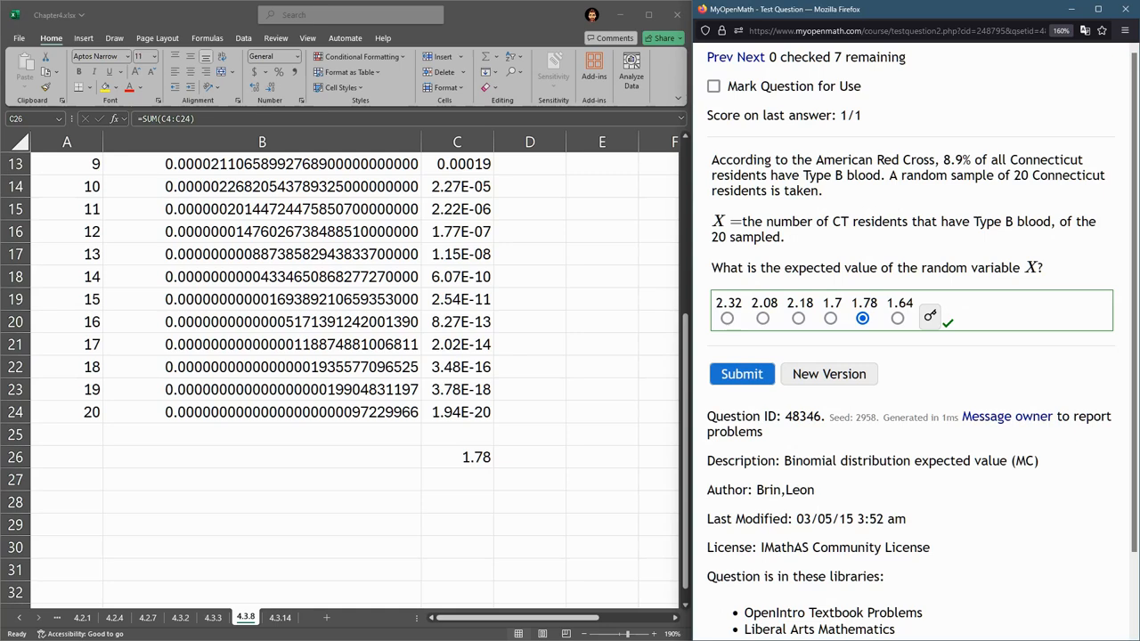